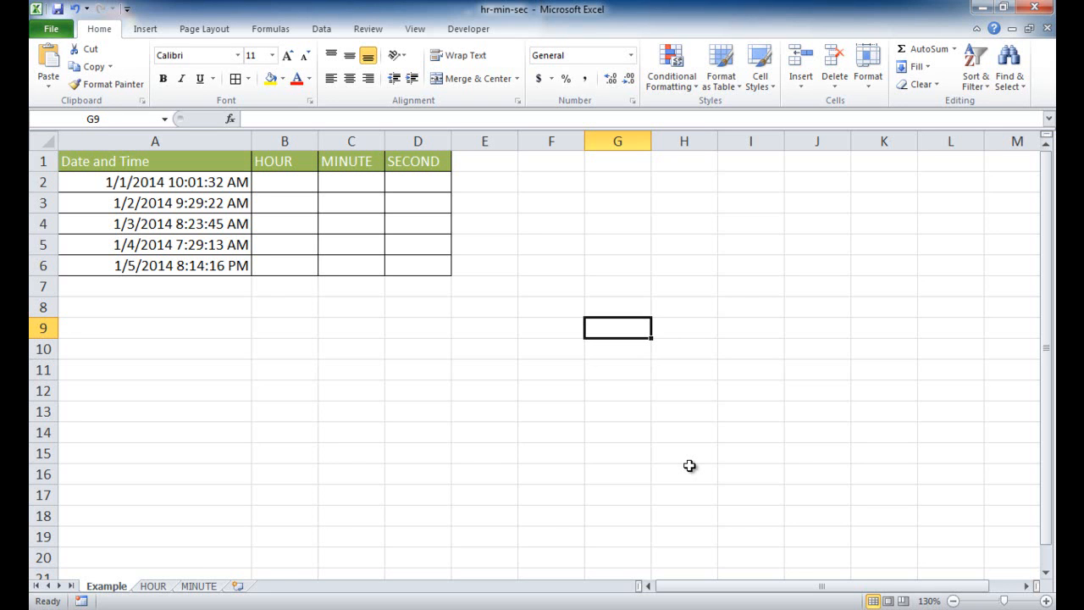
mouse_move(647, 427)
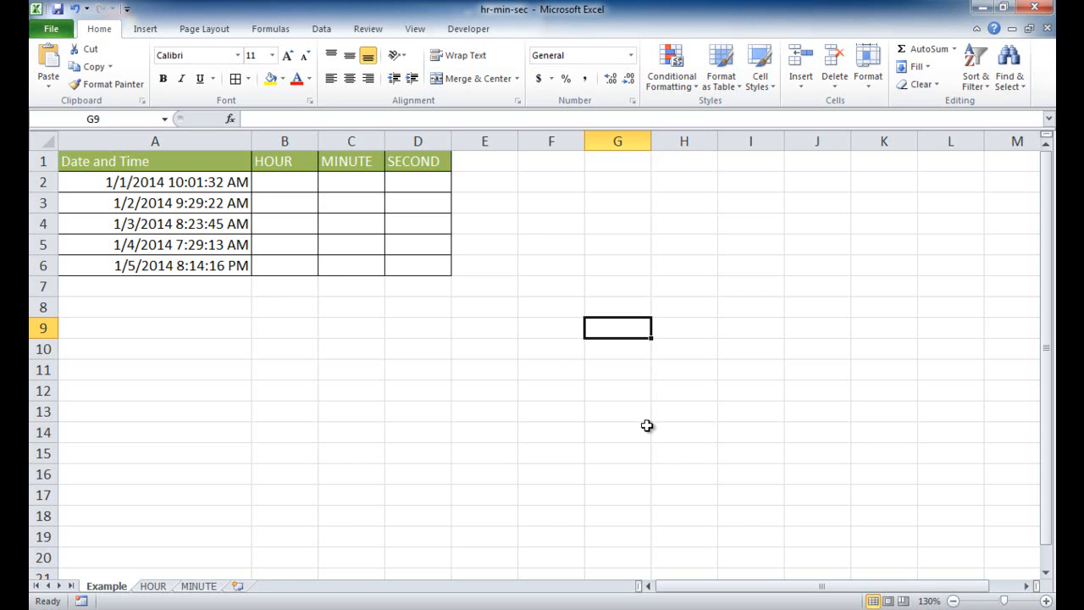
mouse_move(299, 167)
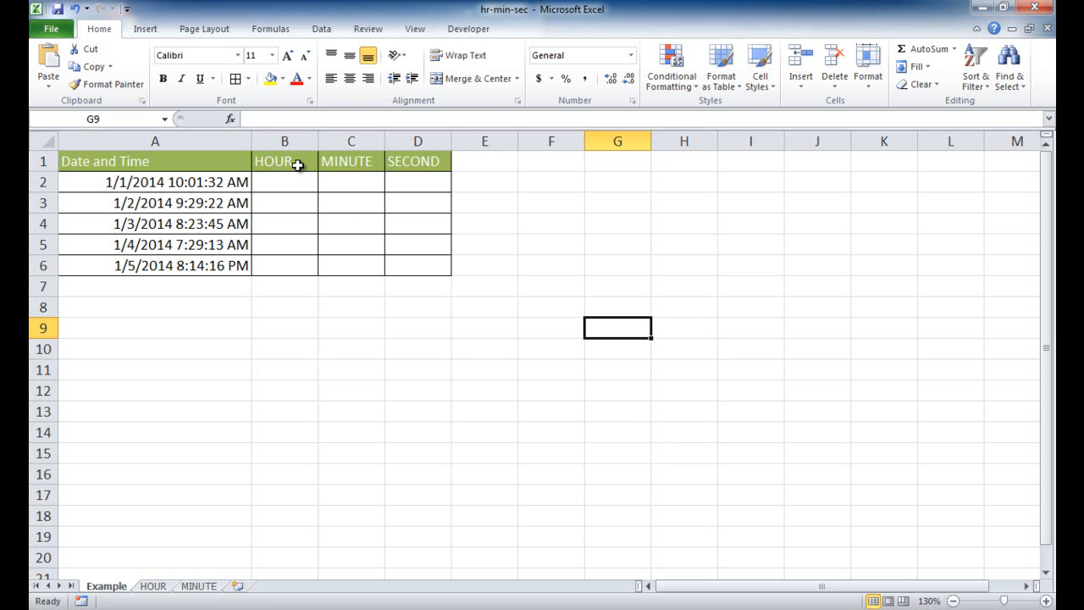
mouse_move(417, 183)
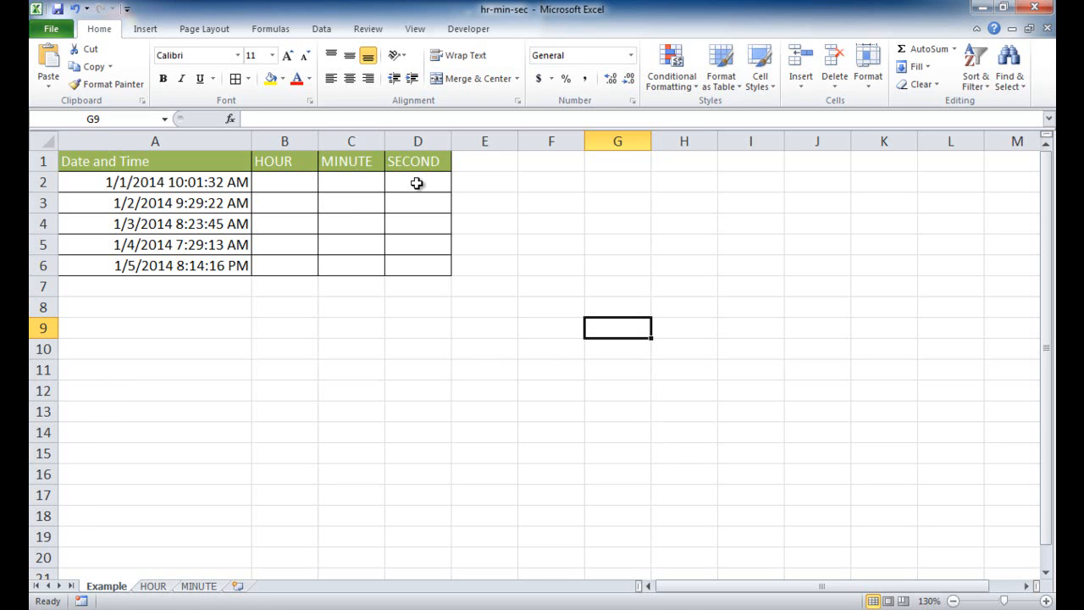
mouse_move(519, 341)
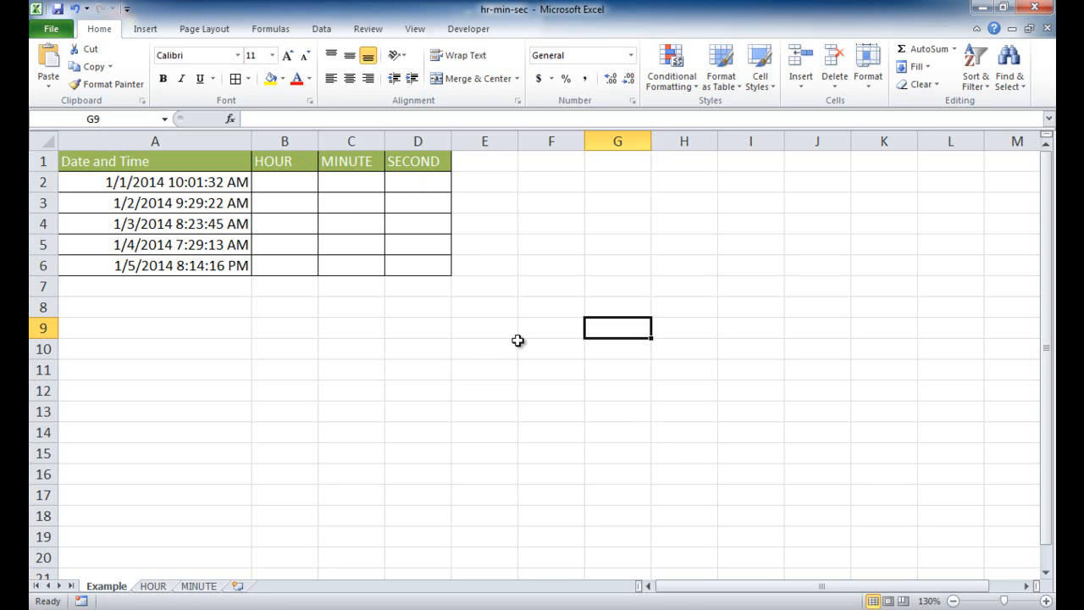
mouse_move(183, 183)
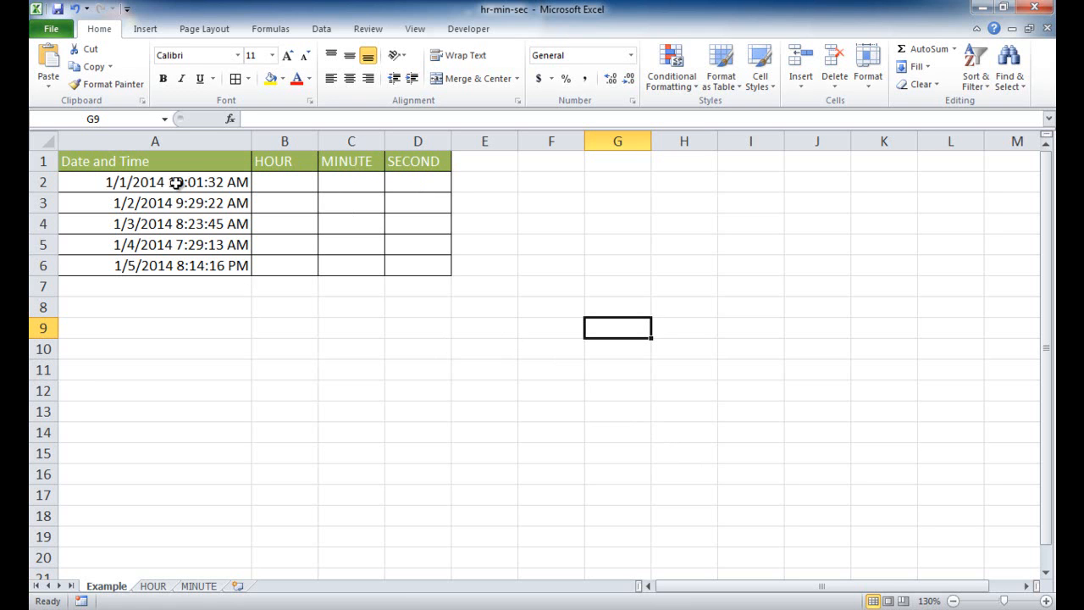
mouse_move(173, 183)
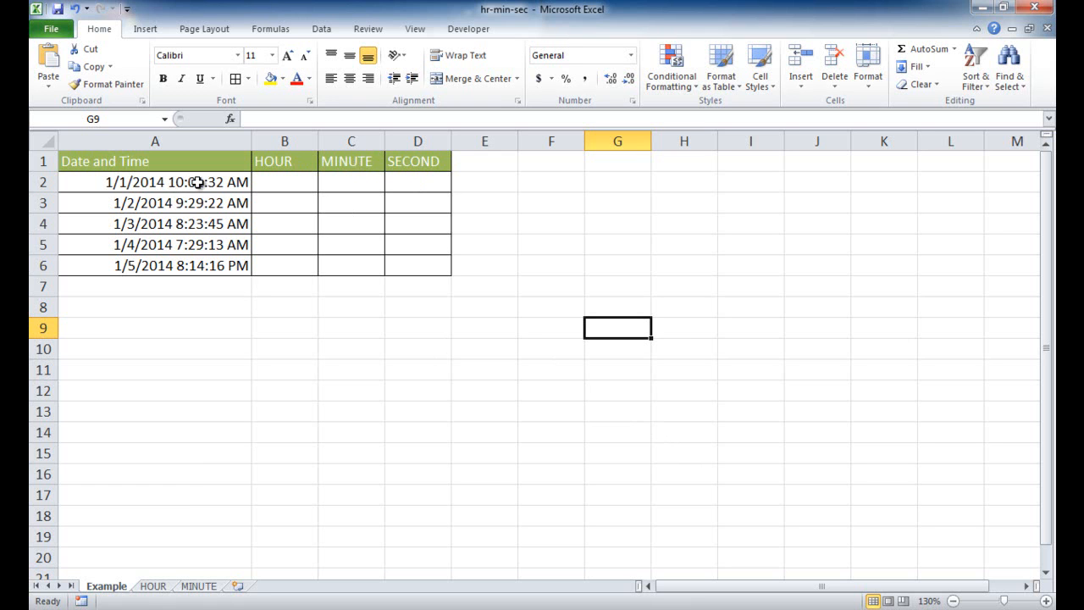
mouse_move(274, 162)
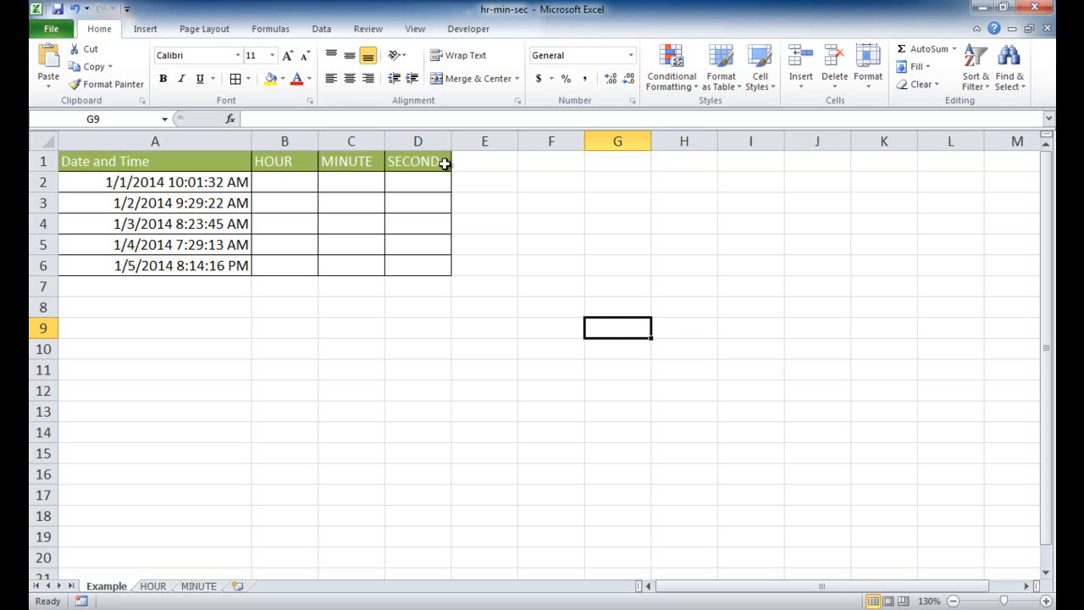
Enter =HOUR(A2) in B2 and copy it down through B6.
left_click(285, 181)
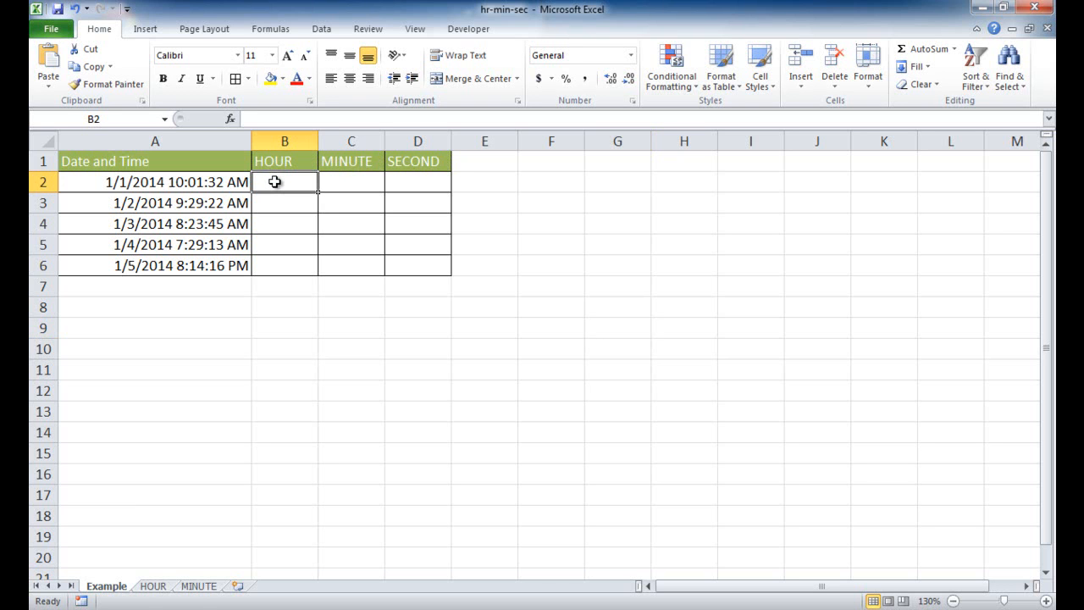
type("=hou")
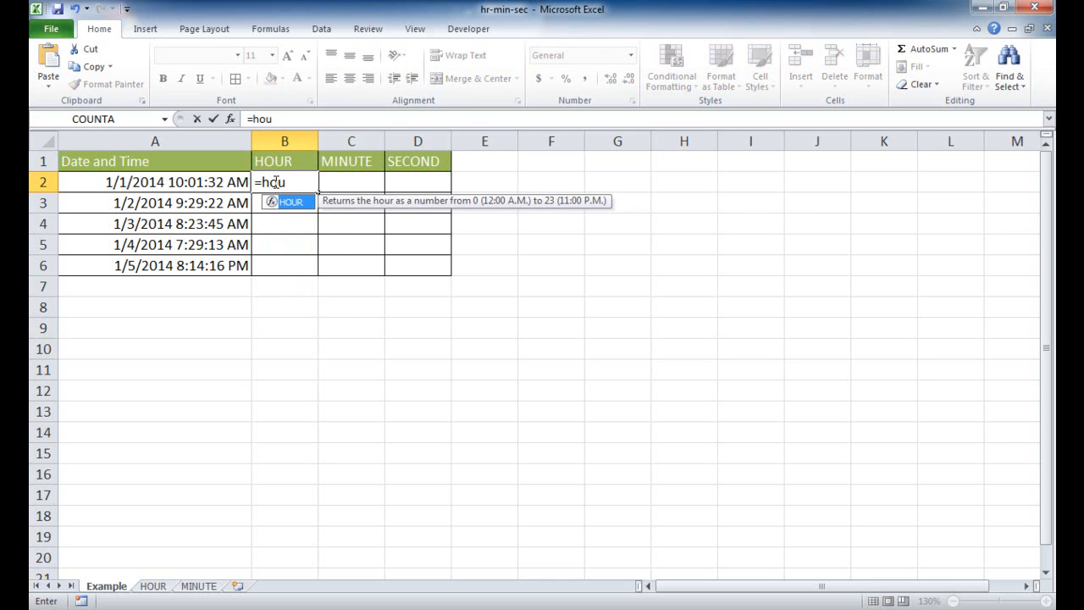
type("HOUR(")
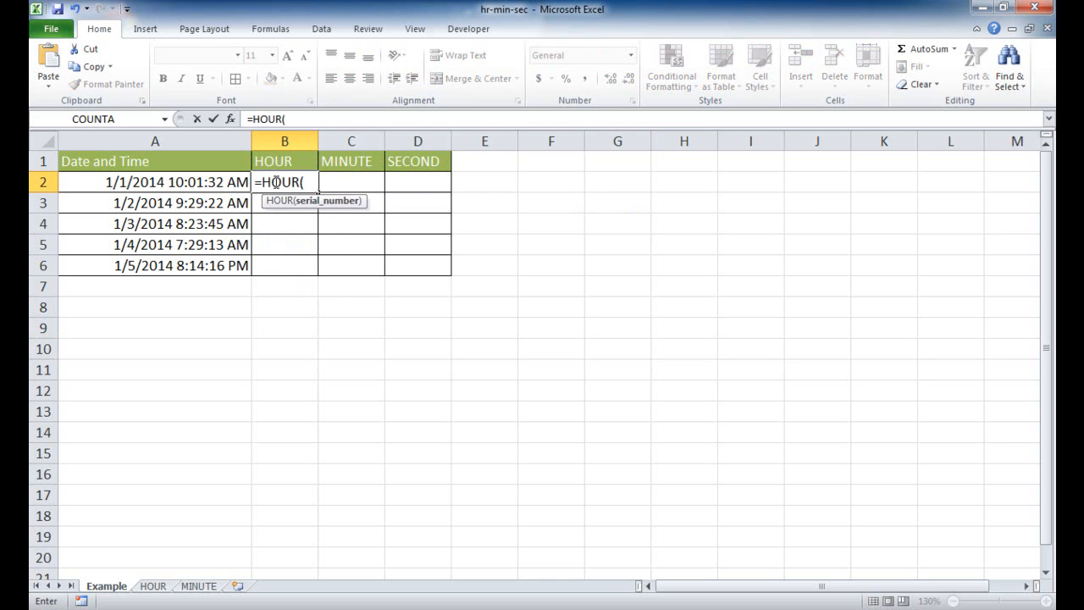
left_click(156, 181)
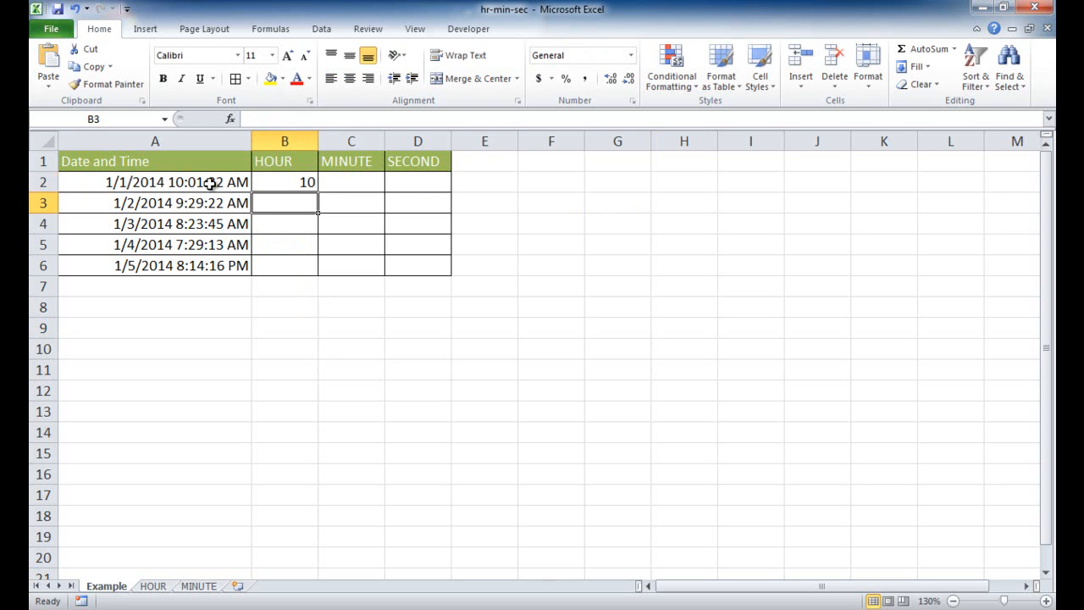
left_click(285, 183)
type("=")
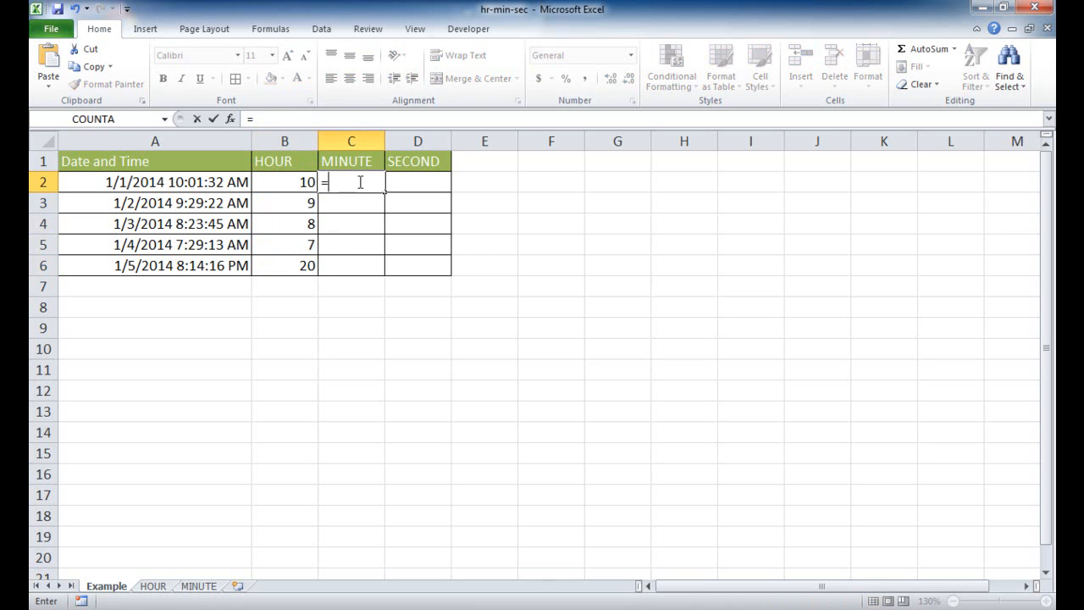
Enter =MINUTE(A2) in C2 via autocomplete and fill it down to C6.
type("min")
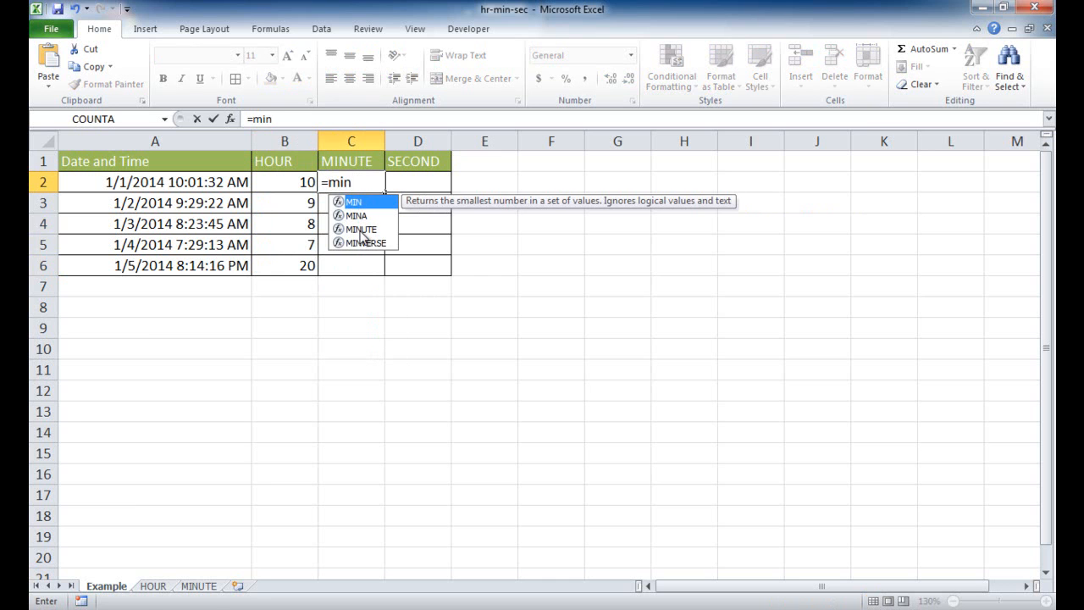
double_click(361, 229)
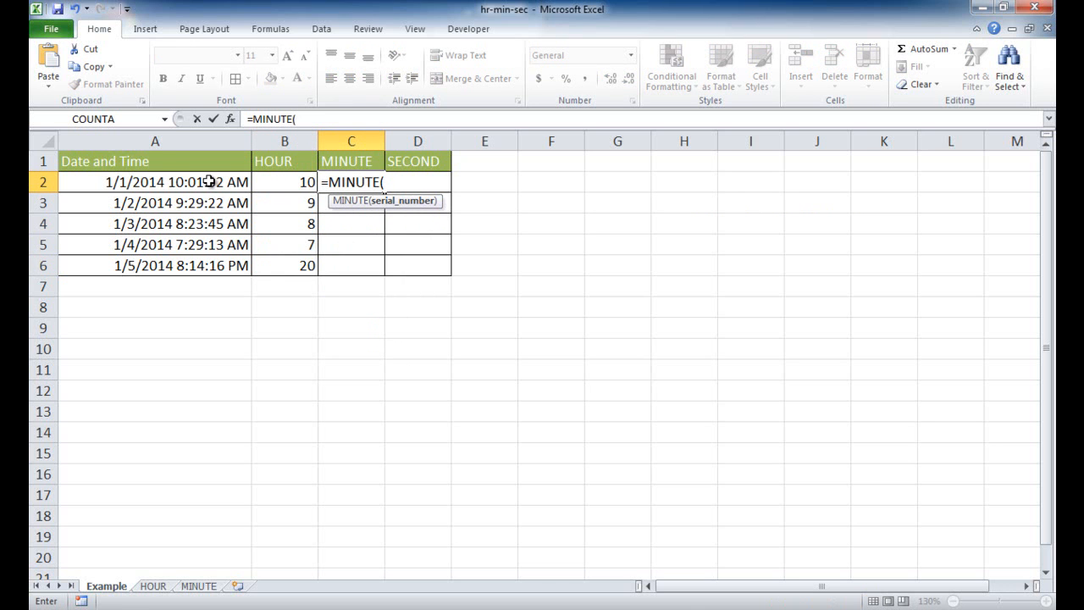
left_click(156, 181)
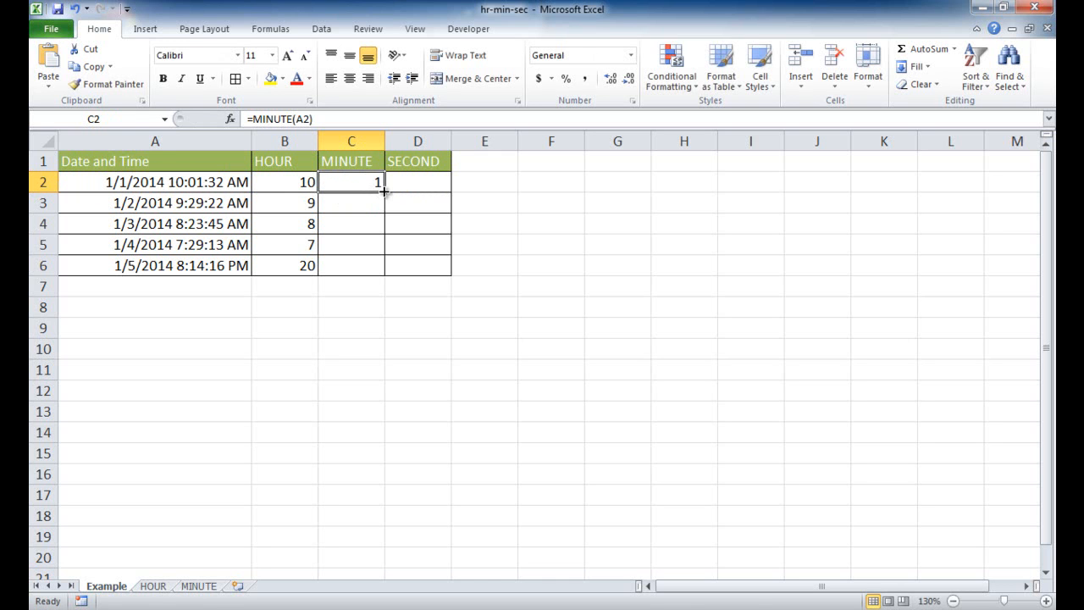
left_click_drag(383, 192, 351, 265)
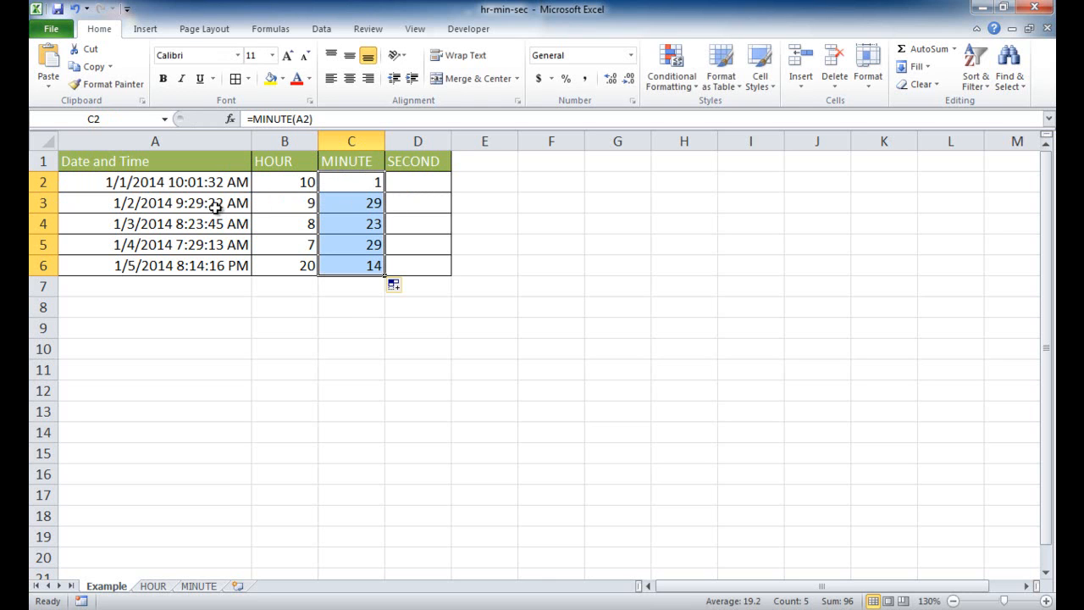
mouse_move(222, 254)
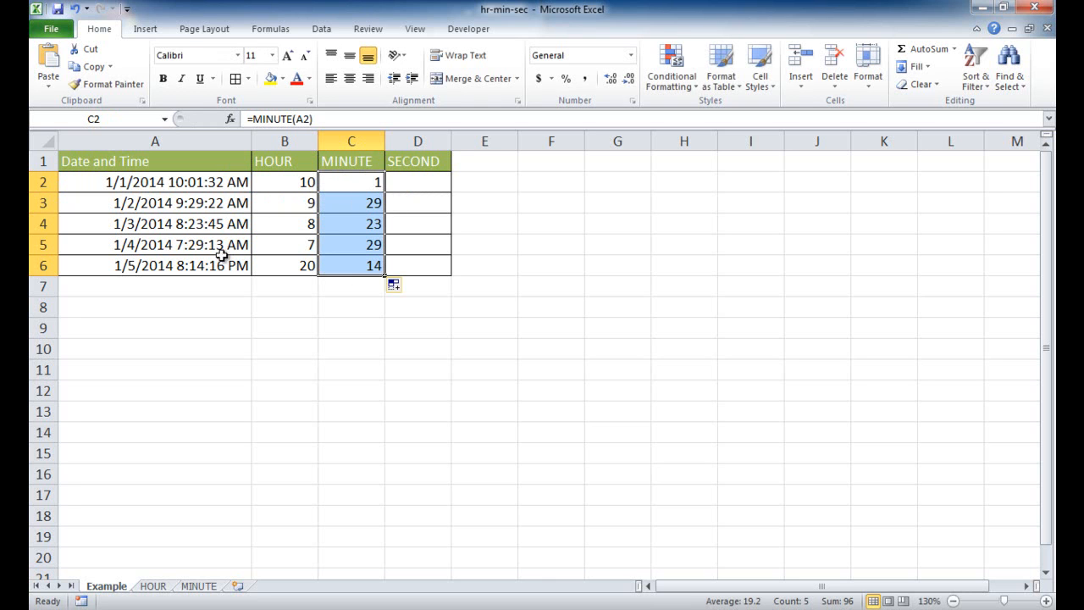
mouse_move(419, 181)
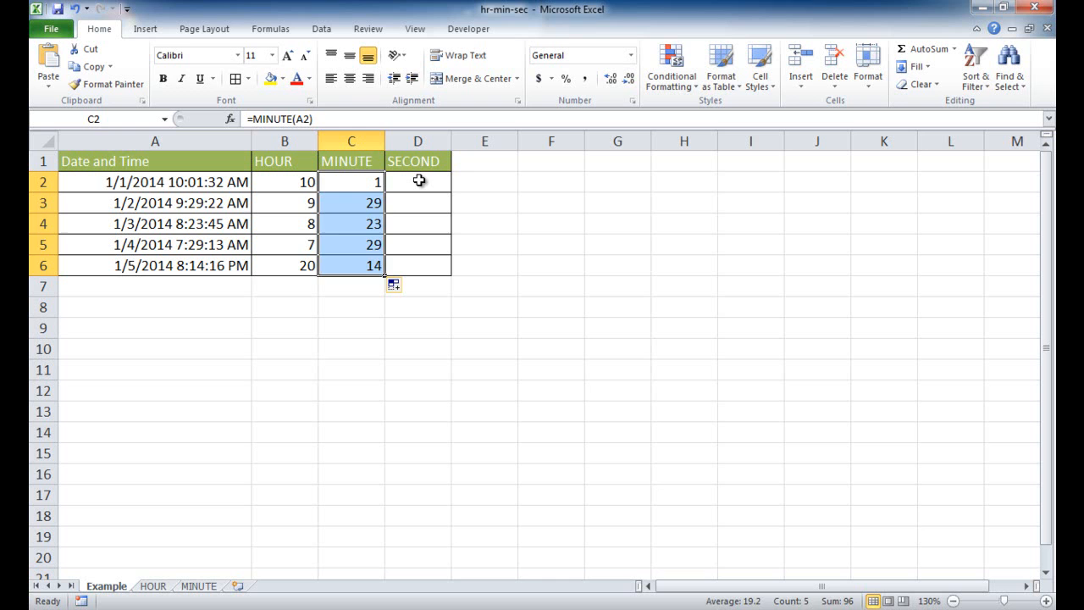
Enter =SECOND(A2) in D2 and fill it down to D6.
type("=sec")
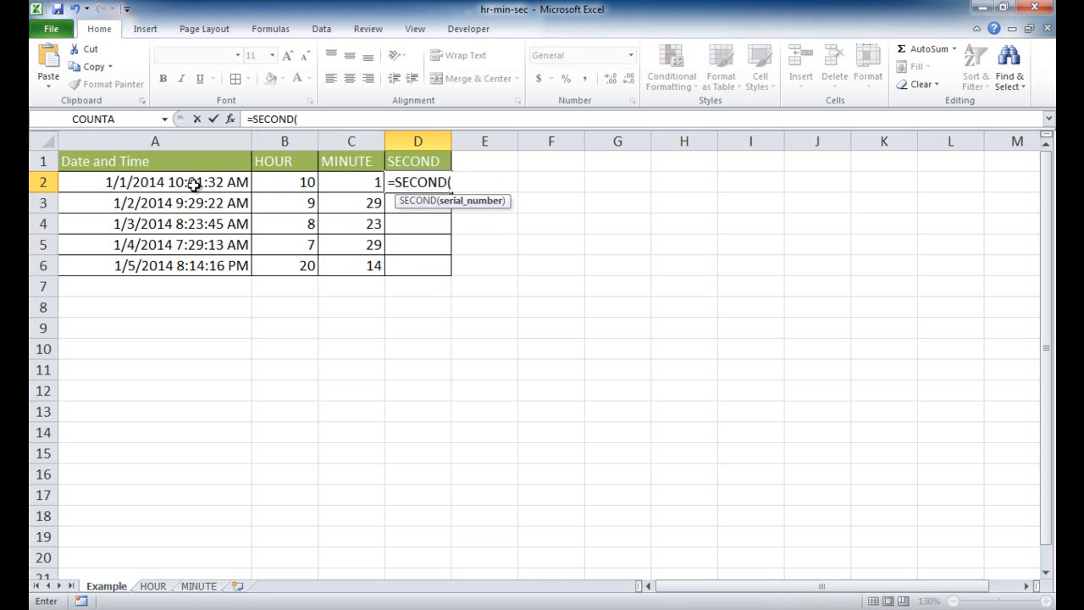
left_click(156, 183)
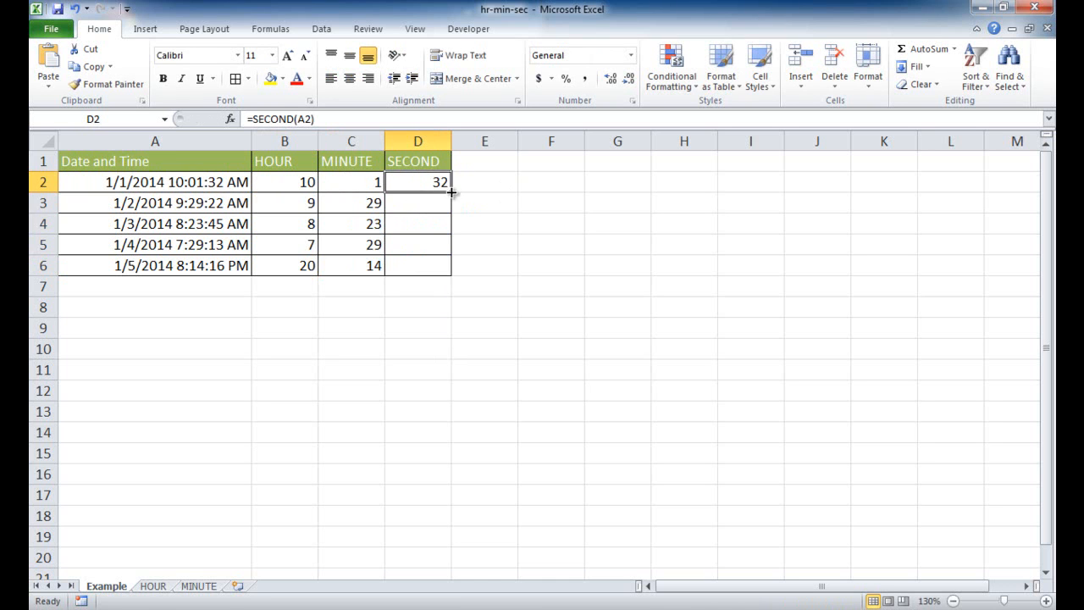
left_click_drag(450, 193, 451, 265)
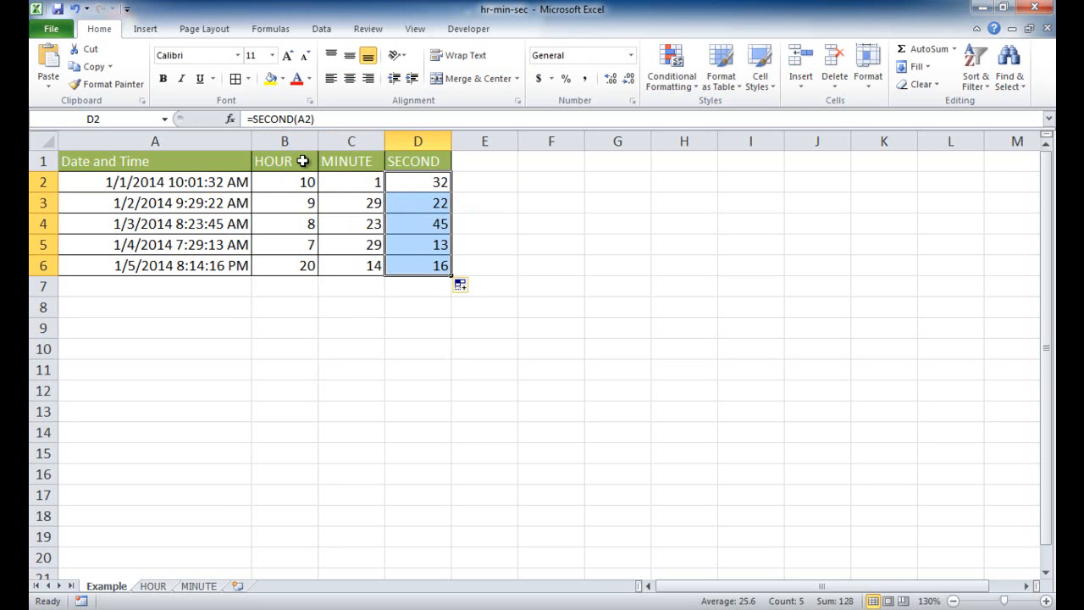
mouse_move(308, 257)
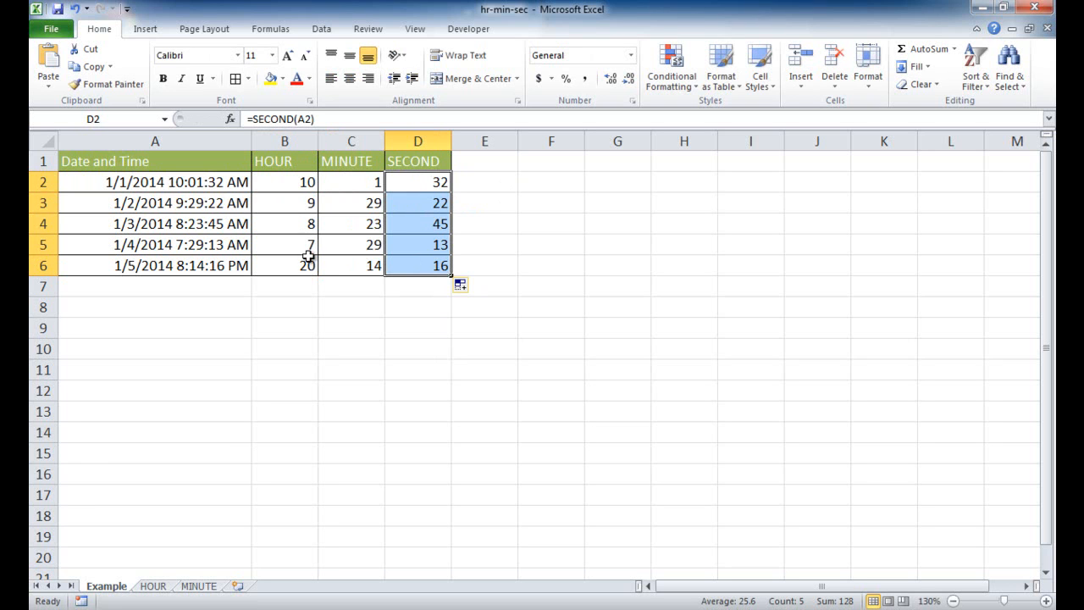
mouse_move(235, 448)
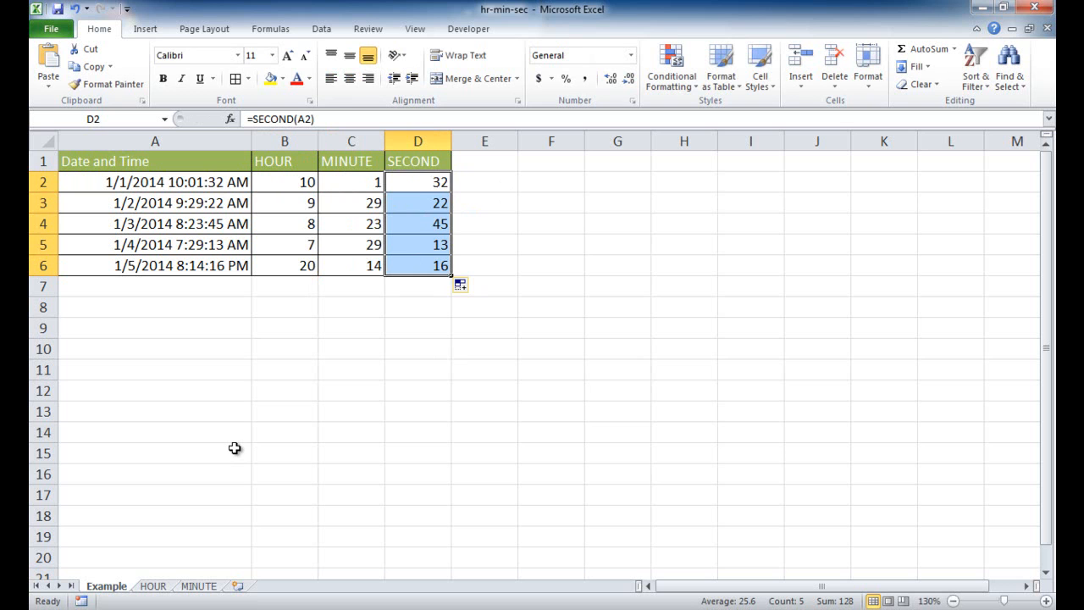
mouse_move(170, 566)
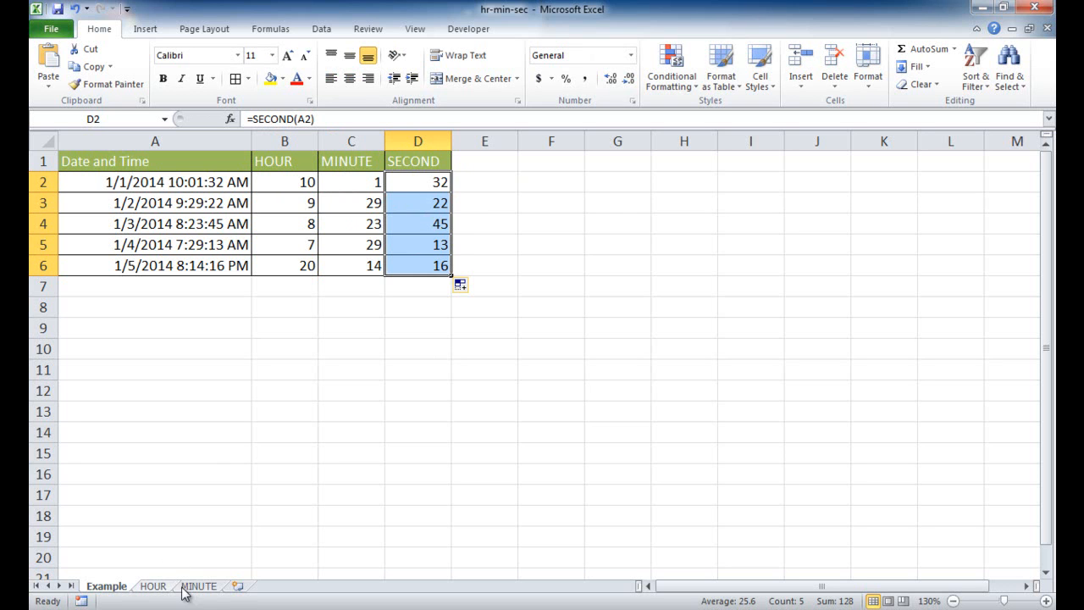
left_click(152, 586)
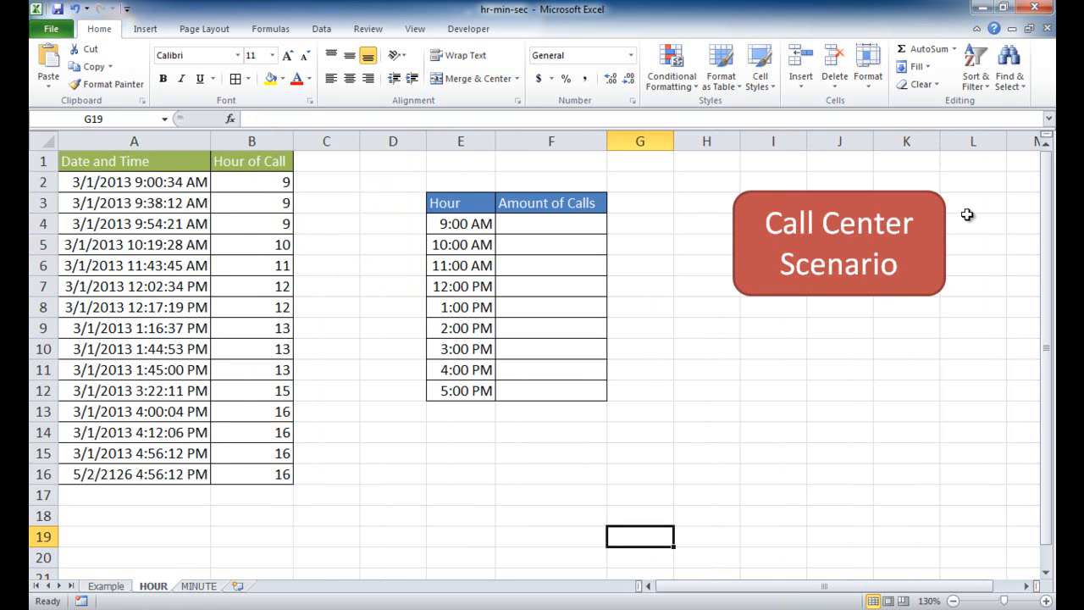
mouse_move(151, 188)
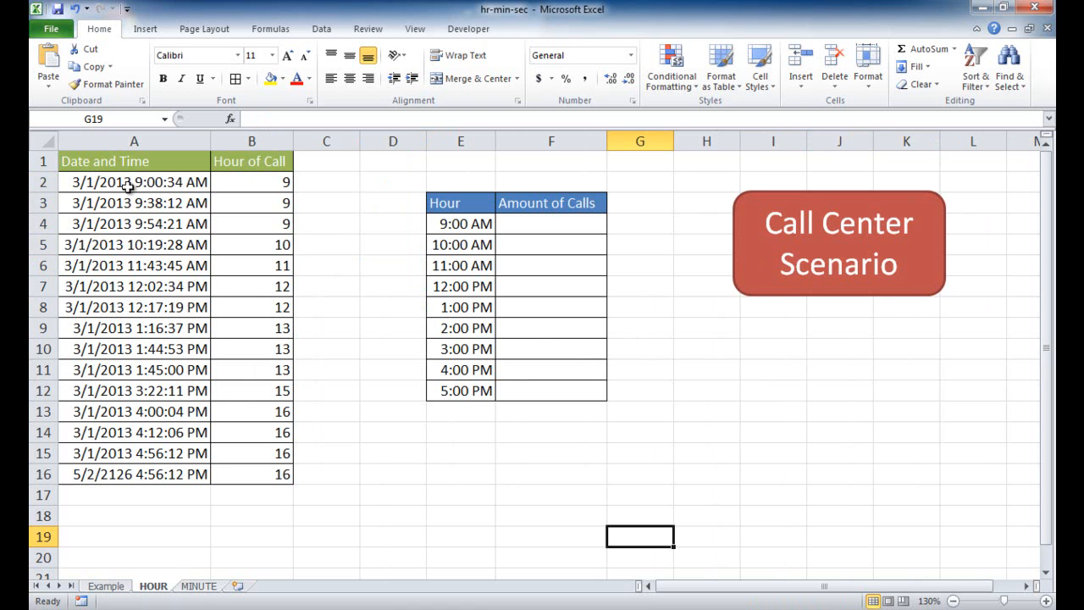
mouse_move(549, 203)
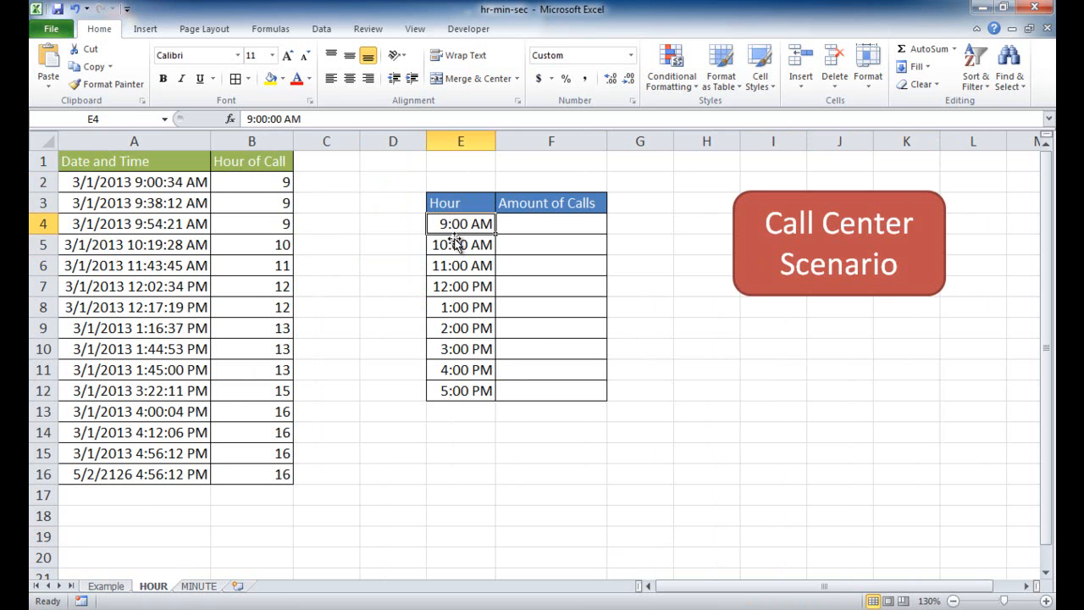
left_click(461, 286)
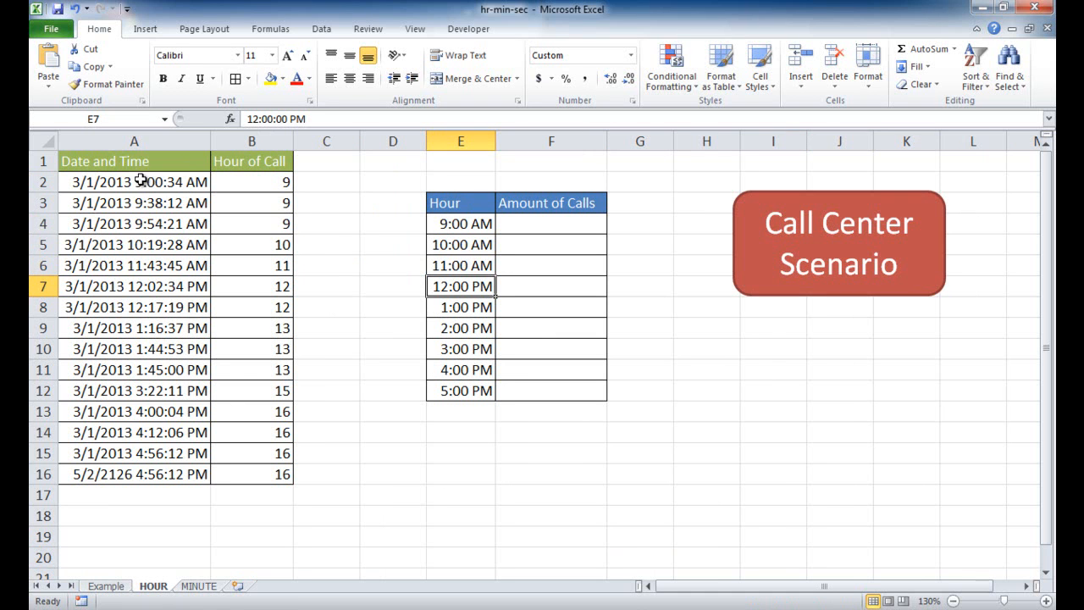
mouse_move(137, 185)
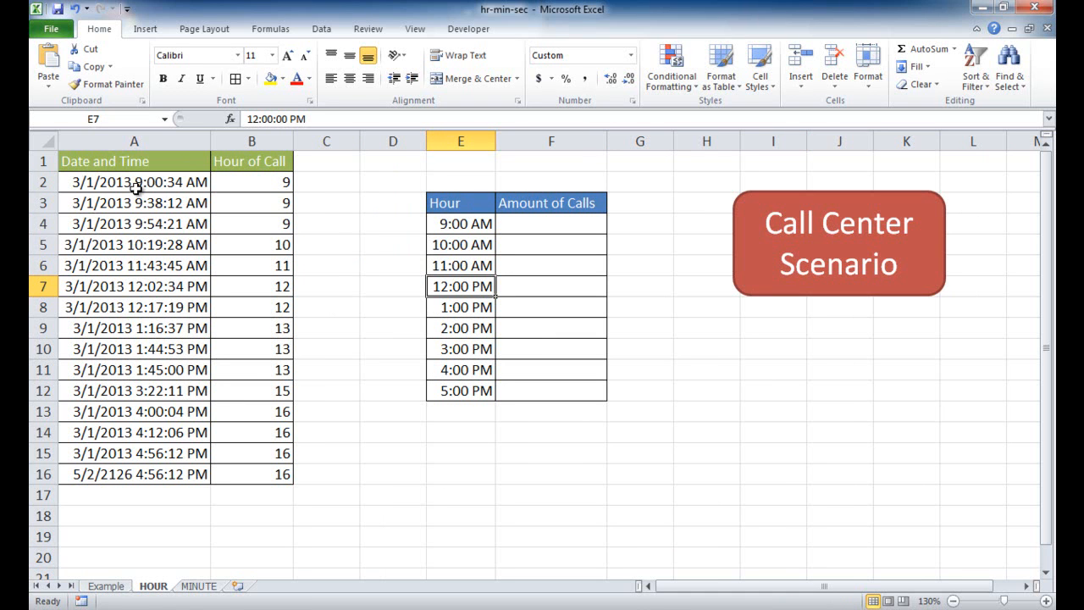
left_click(250, 182)
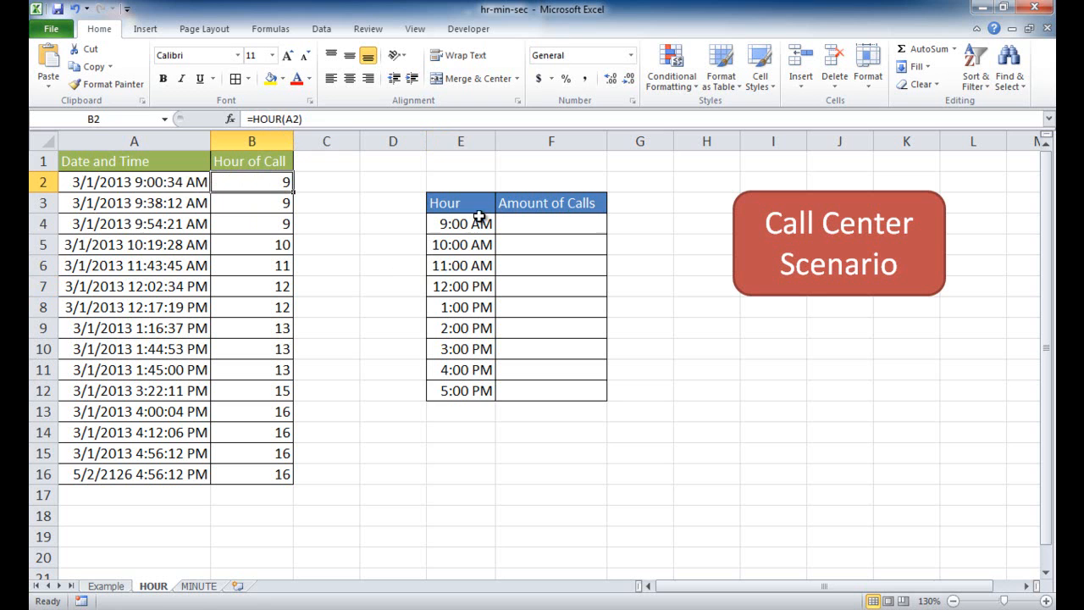
mouse_move(527, 231)
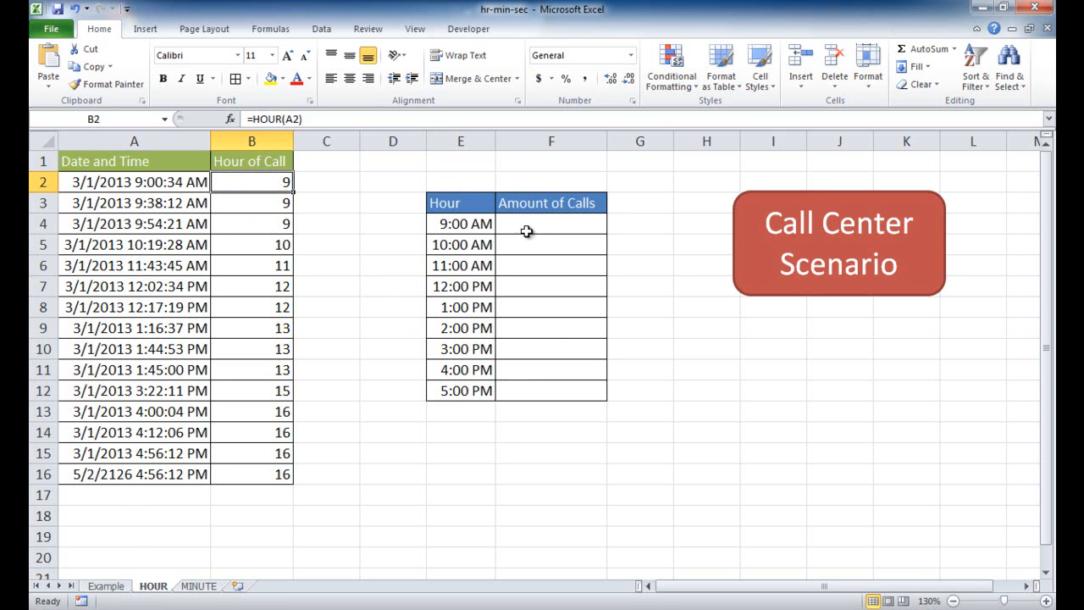
left_click(550, 224)
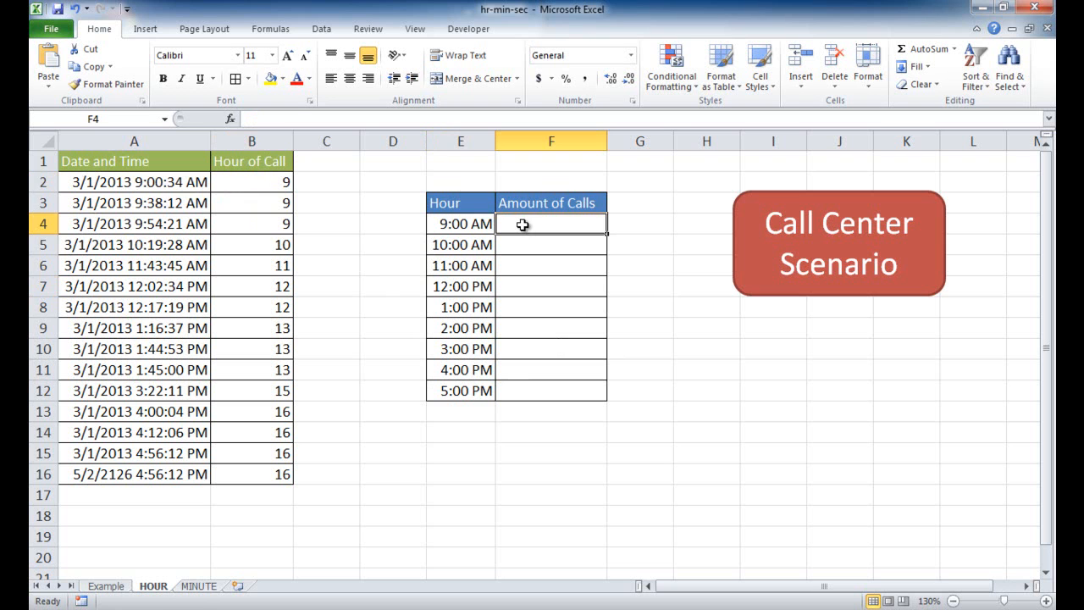
left_click(461, 224)
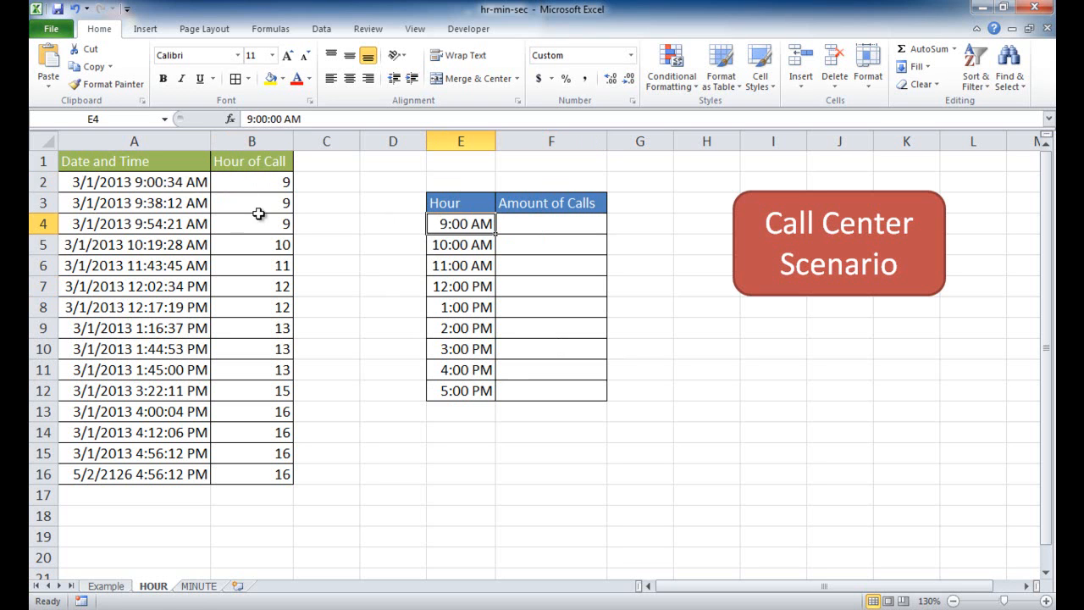
left_click_drag(251, 183, 250, 432)
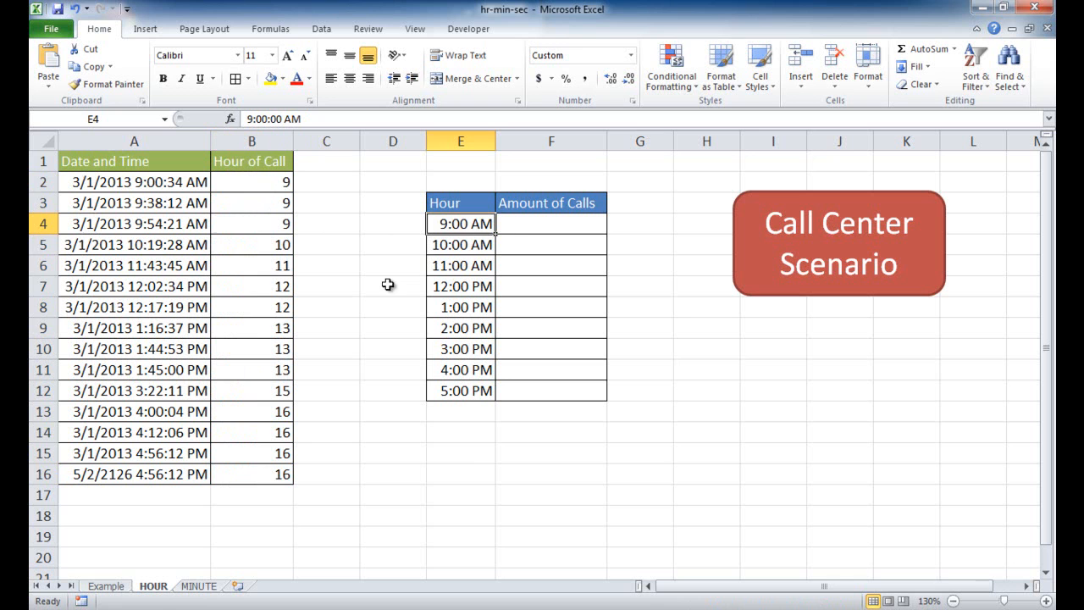
mouse_move(478, 224)
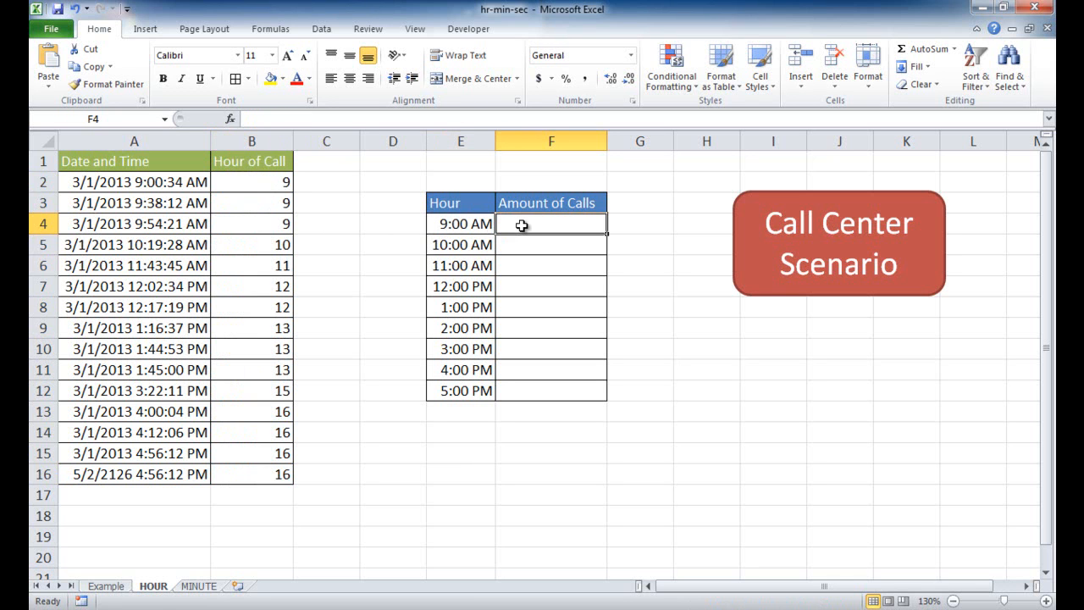
Enter =COUNTIF($B$2:$B$16,HOUR(E4)) in F4 with an absolute hour-of-call range.
type("=")
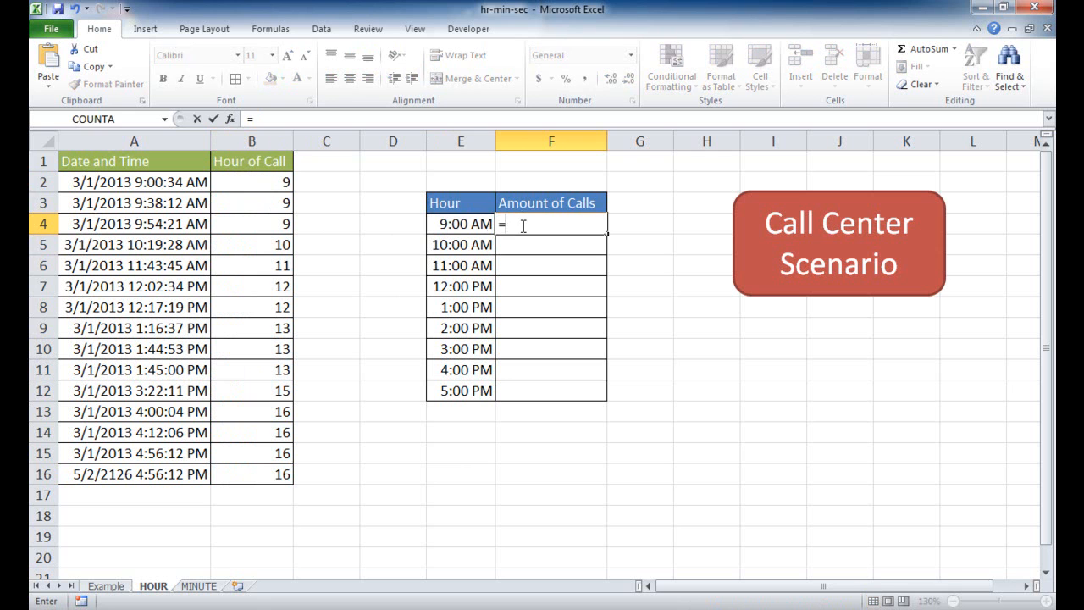
type("coun")
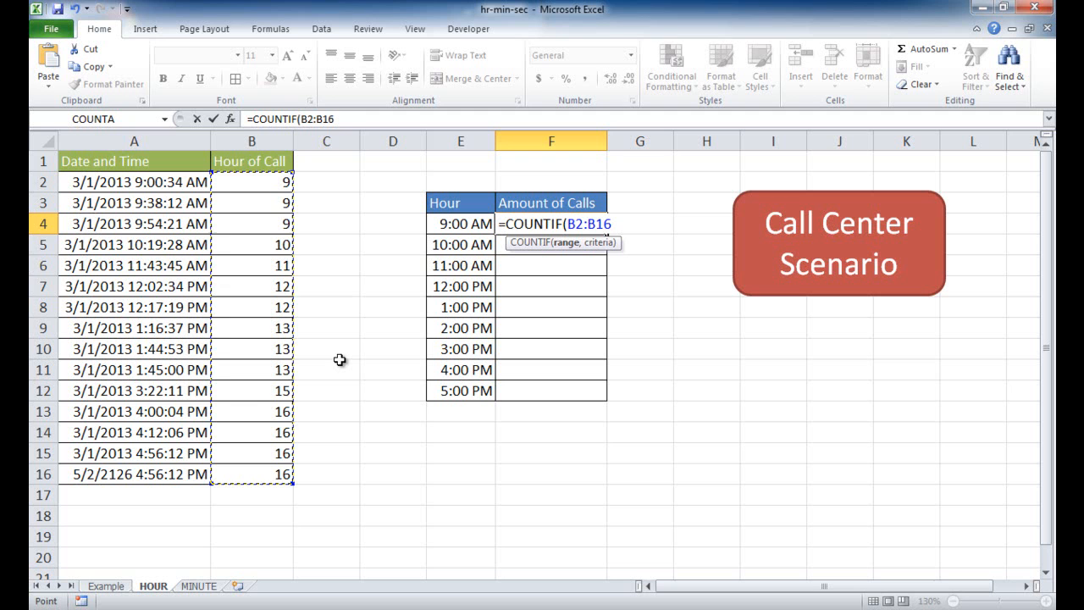
key("f4")
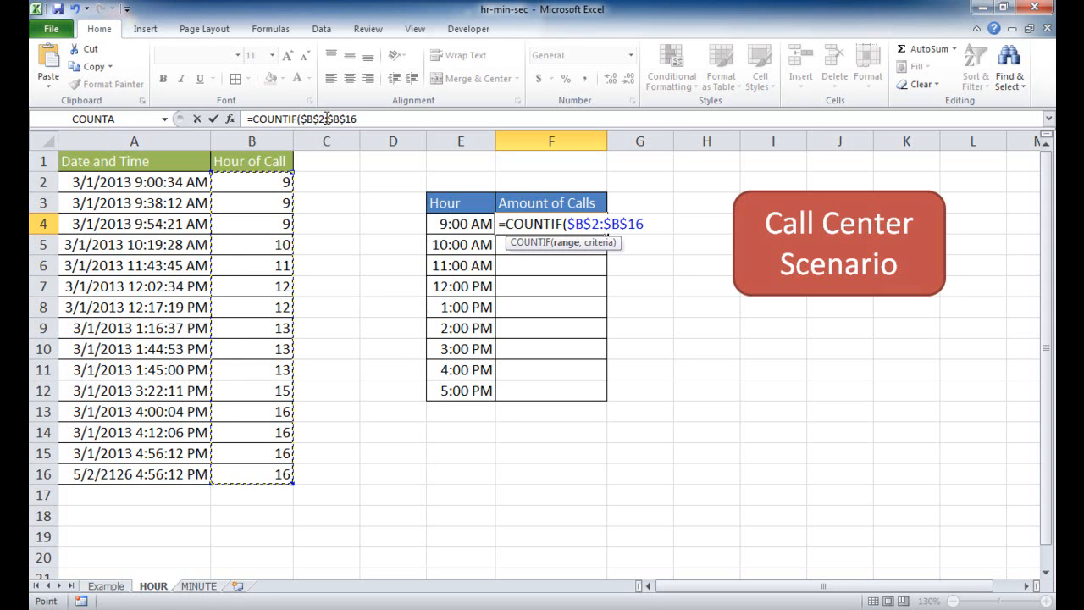
mouse_move(592, 370)
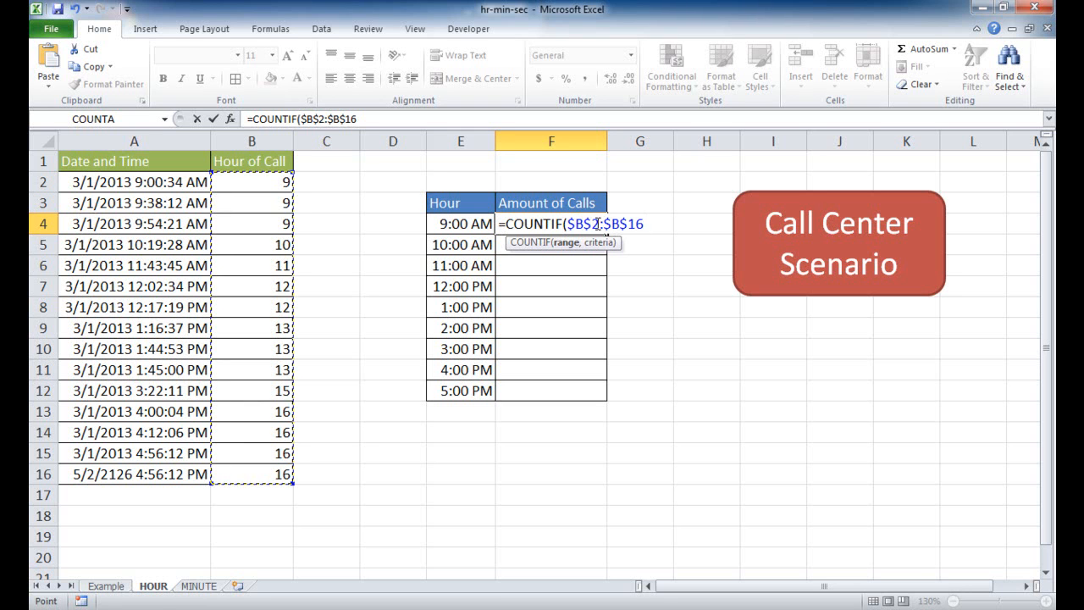
mouse_move(596, 223)
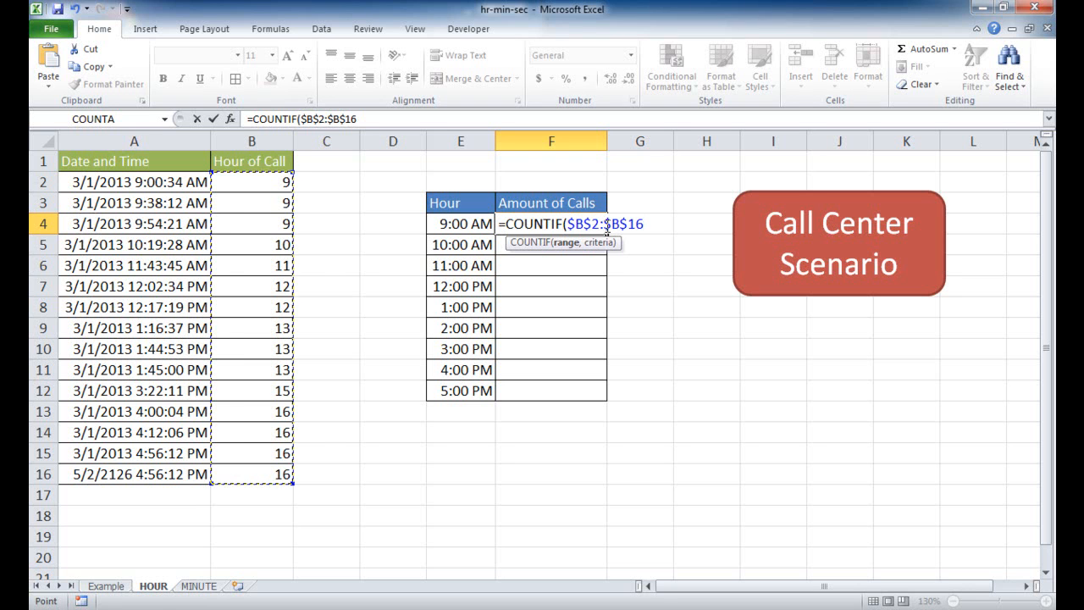
type(",")
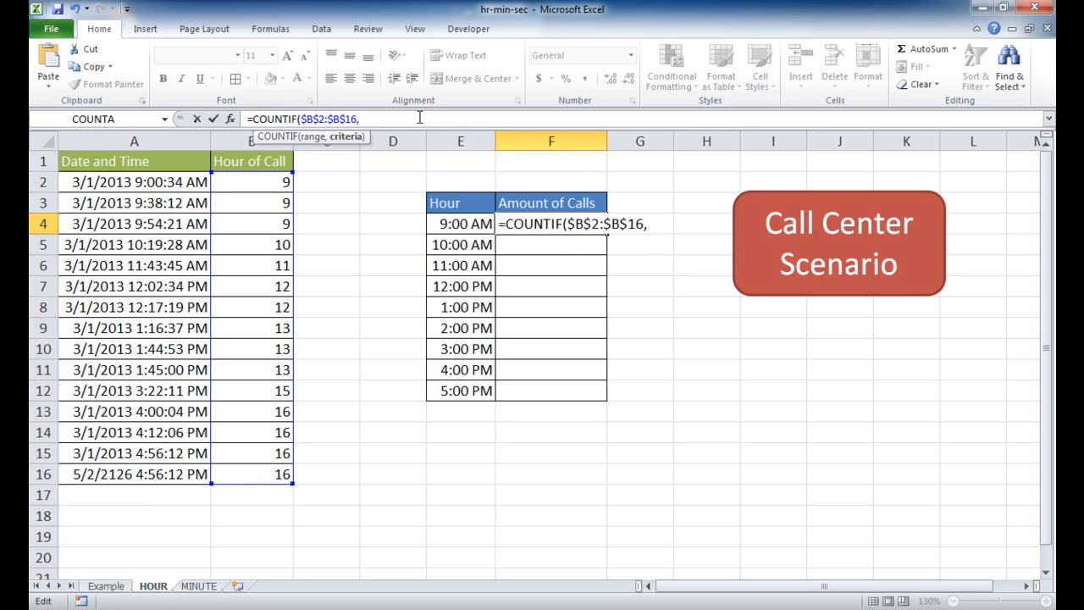
type("hour")
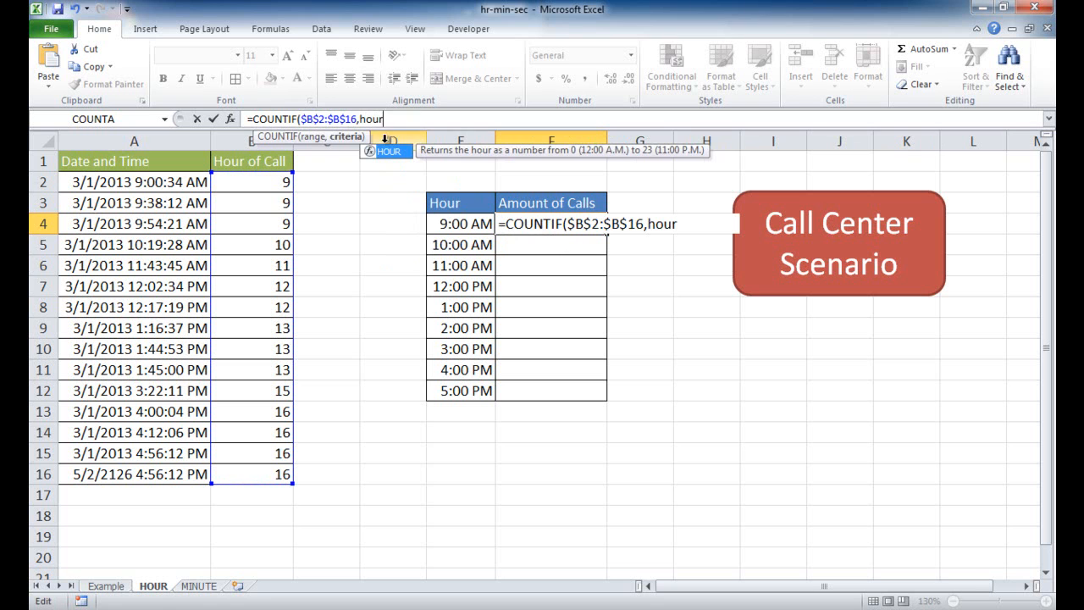
type("(")
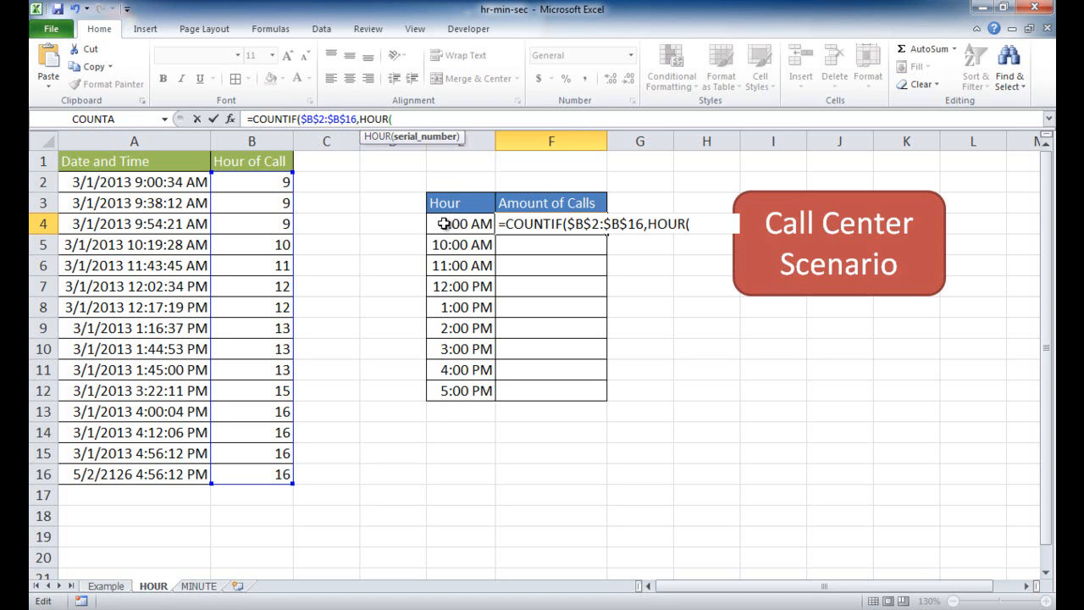
left_click(461, 223)
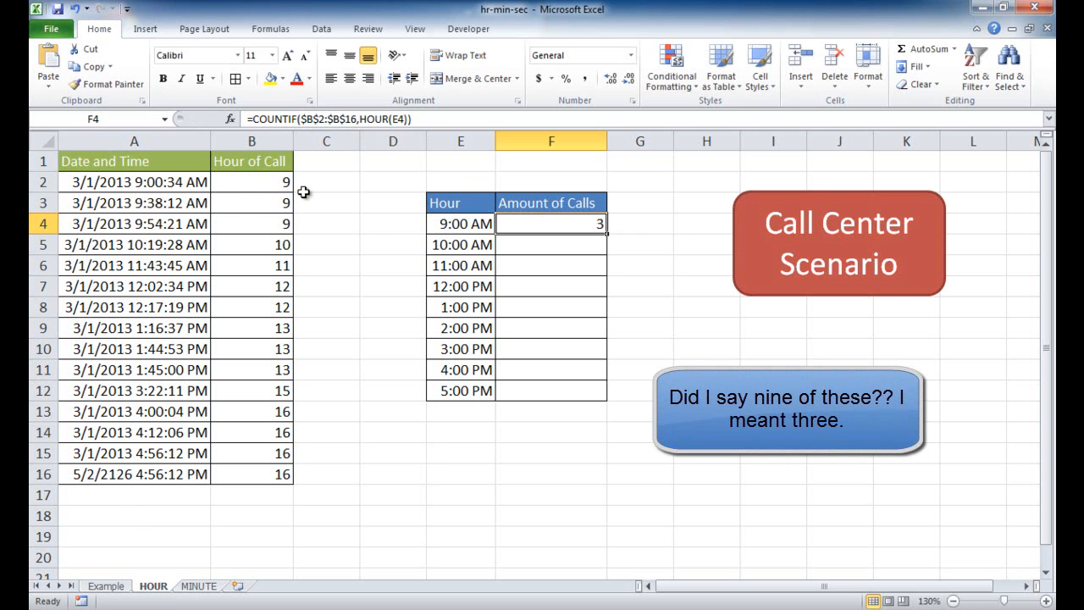
left_click(250, 224)
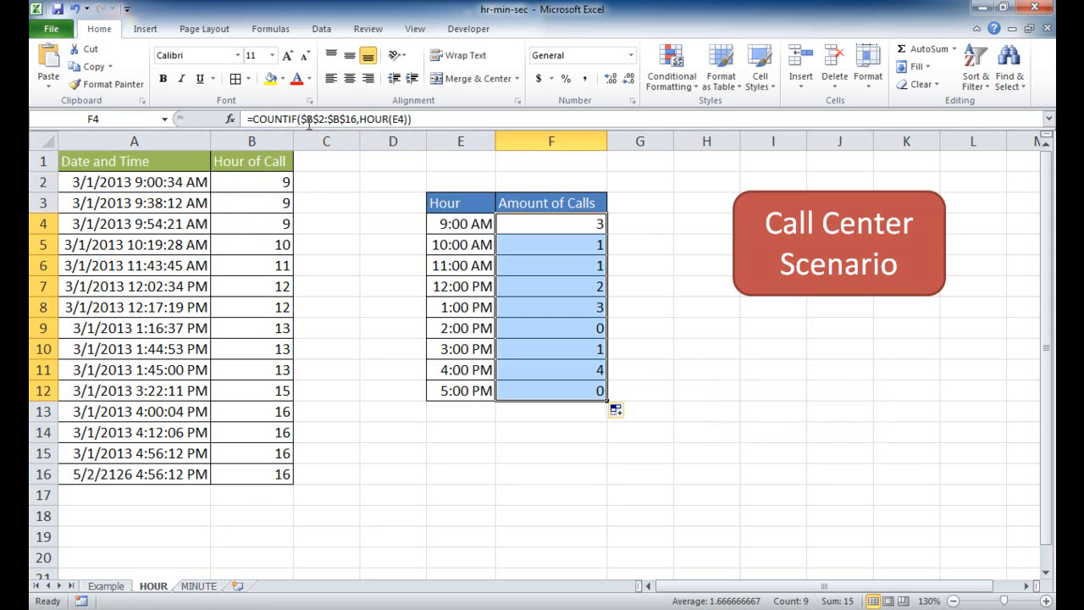
mouse_move(337, 119)
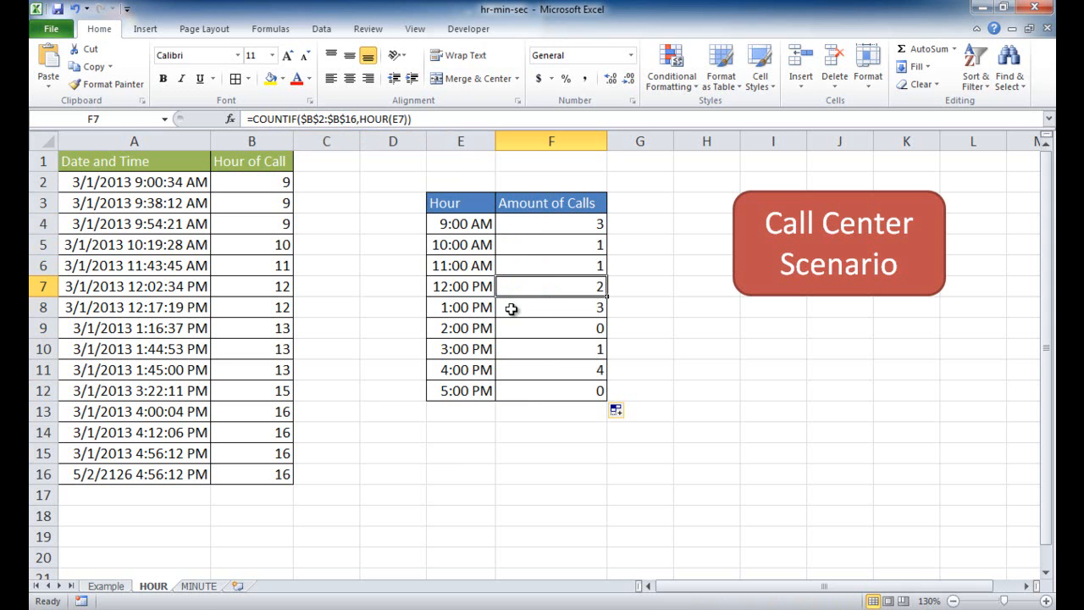
left_click(551, 328)
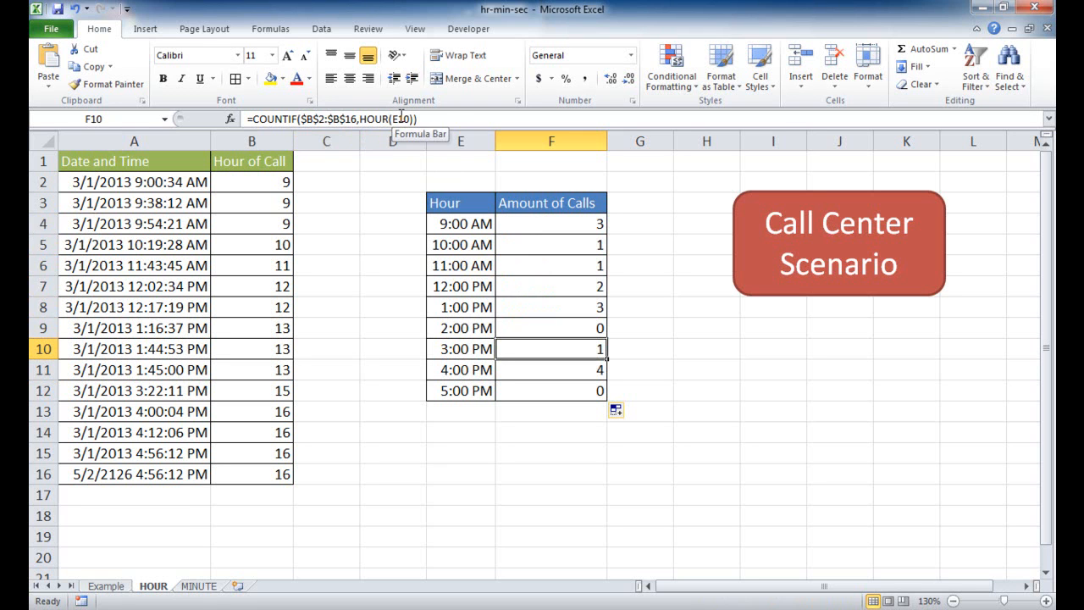
left_click(551, 223)
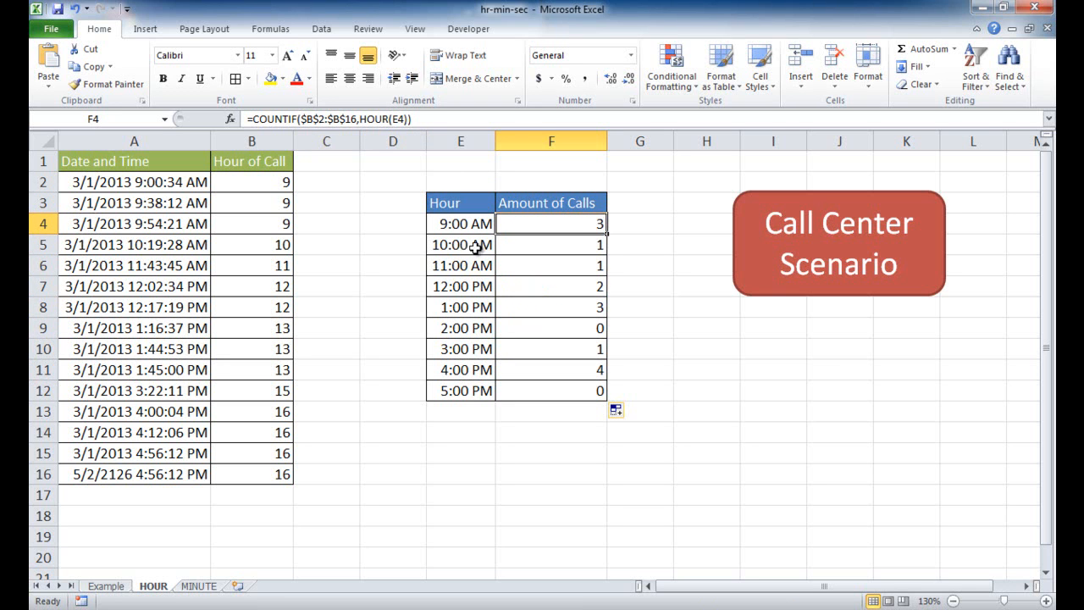
left_click(552, 244)
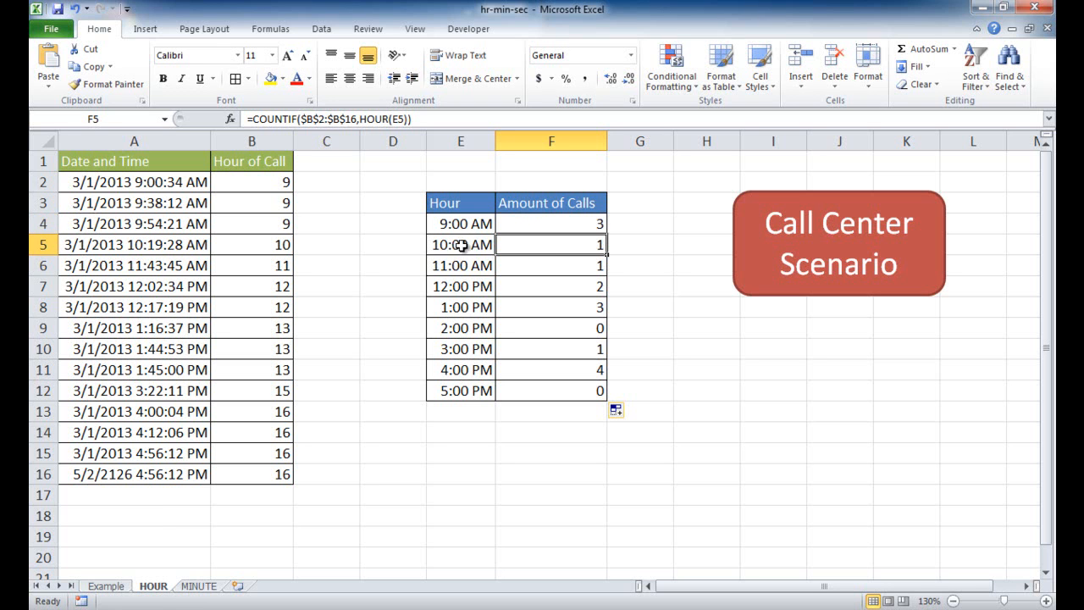
mouse_move(449, 252)
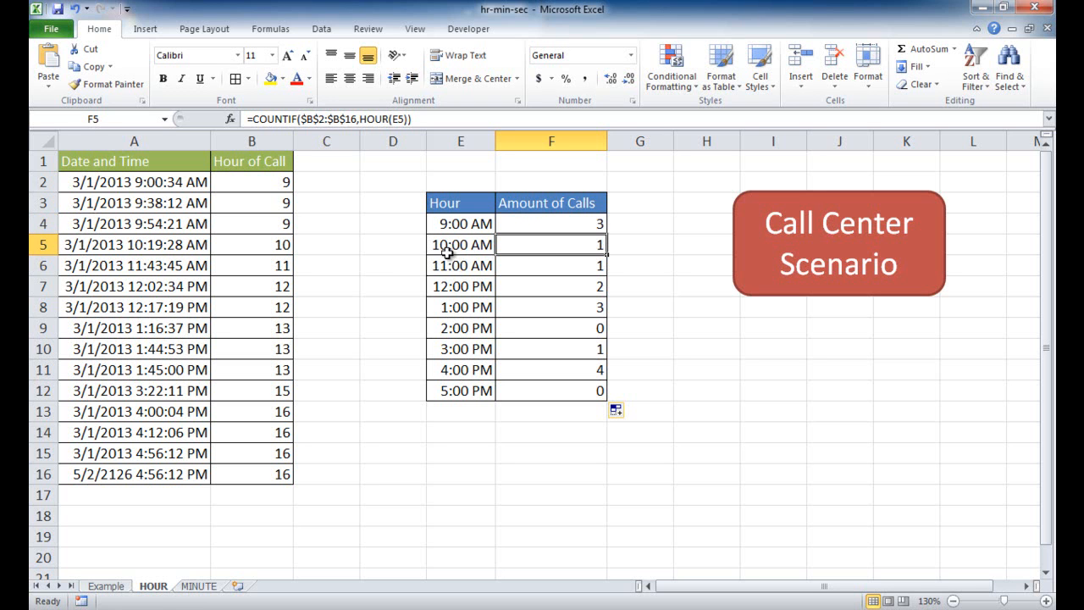
left_click(251, 244)
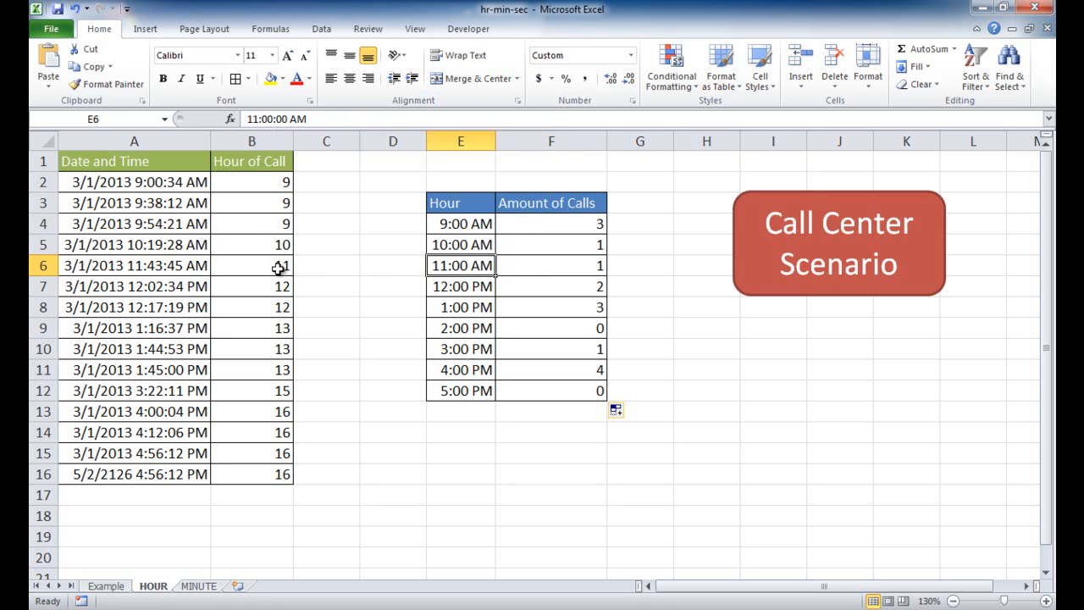
left_click(251, 264)
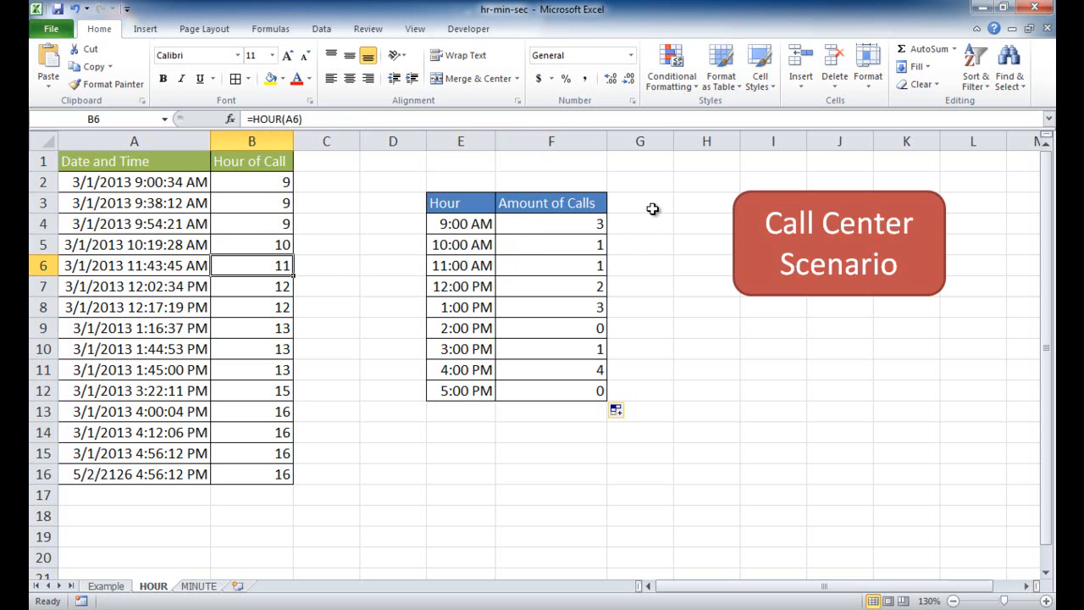
mouse_move(469, 161)
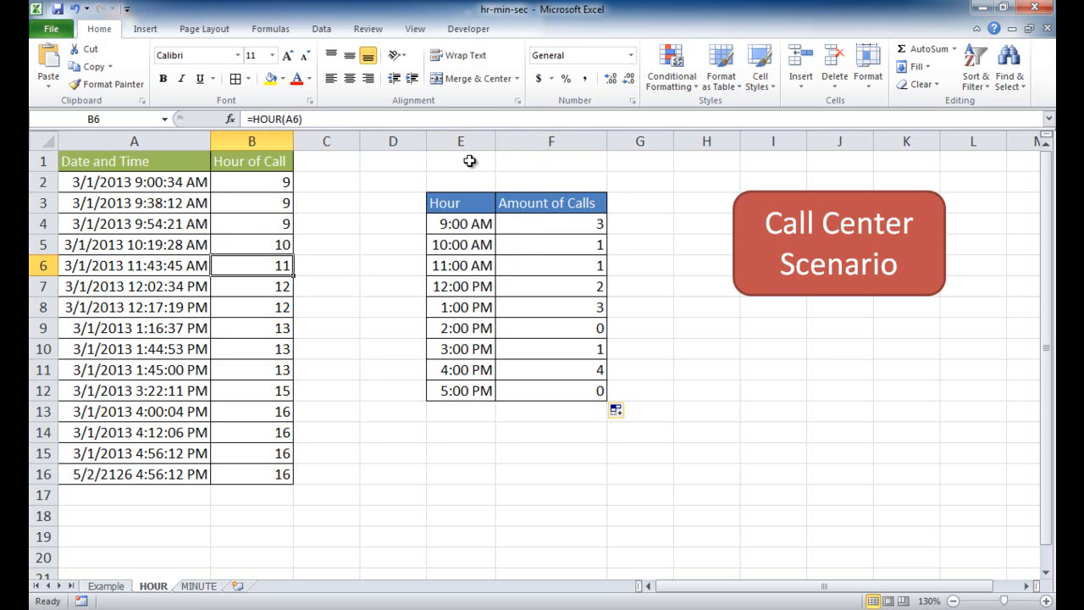
mouse_move(397, 175)
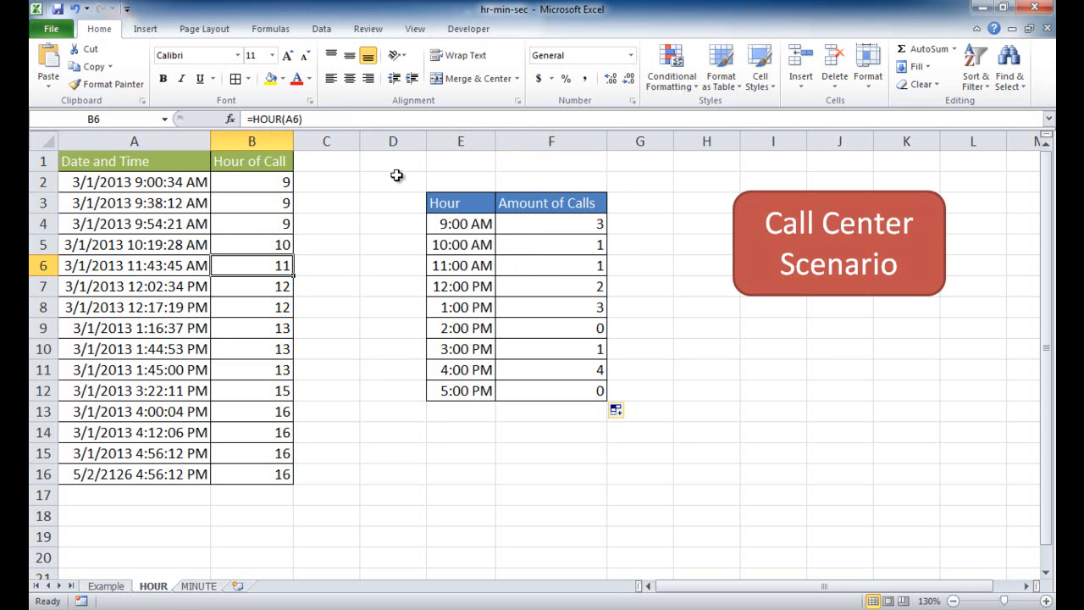
mouse_move(566, 227)
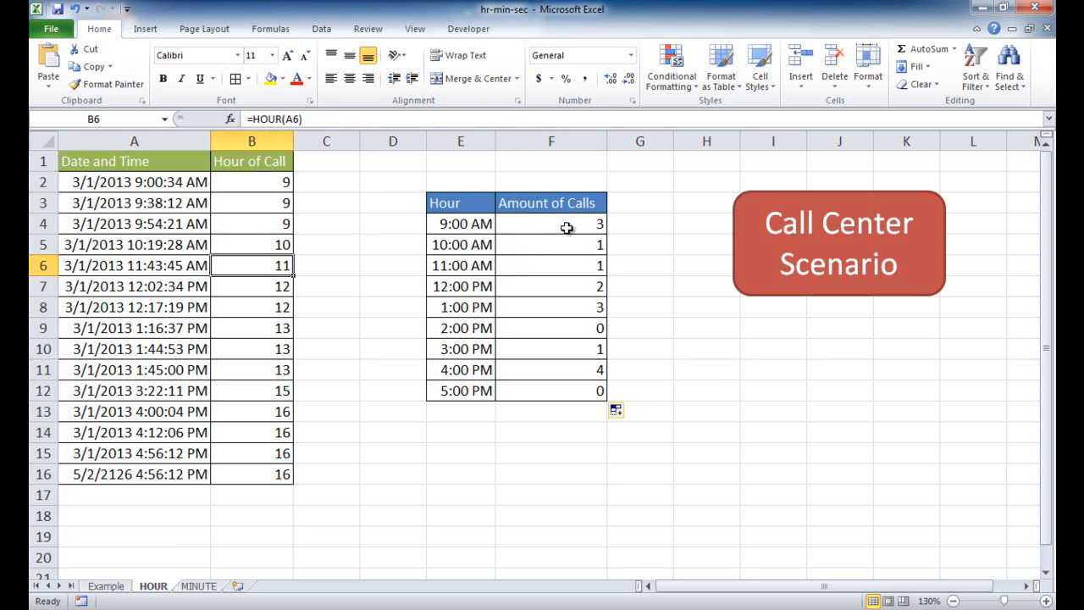
mouse_move(466, 222)
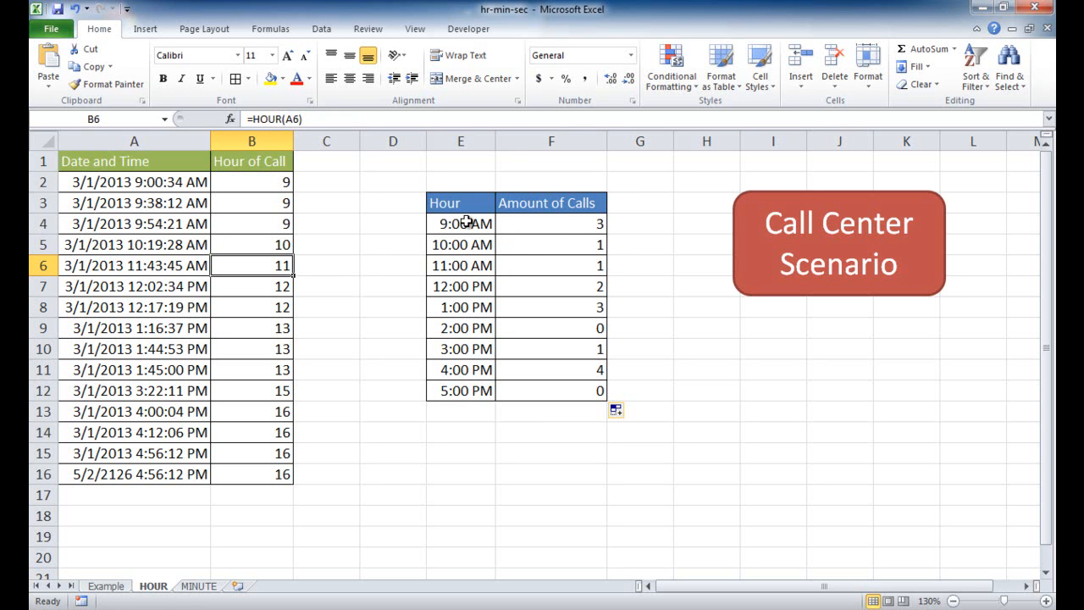
mouse_move(403, 393)
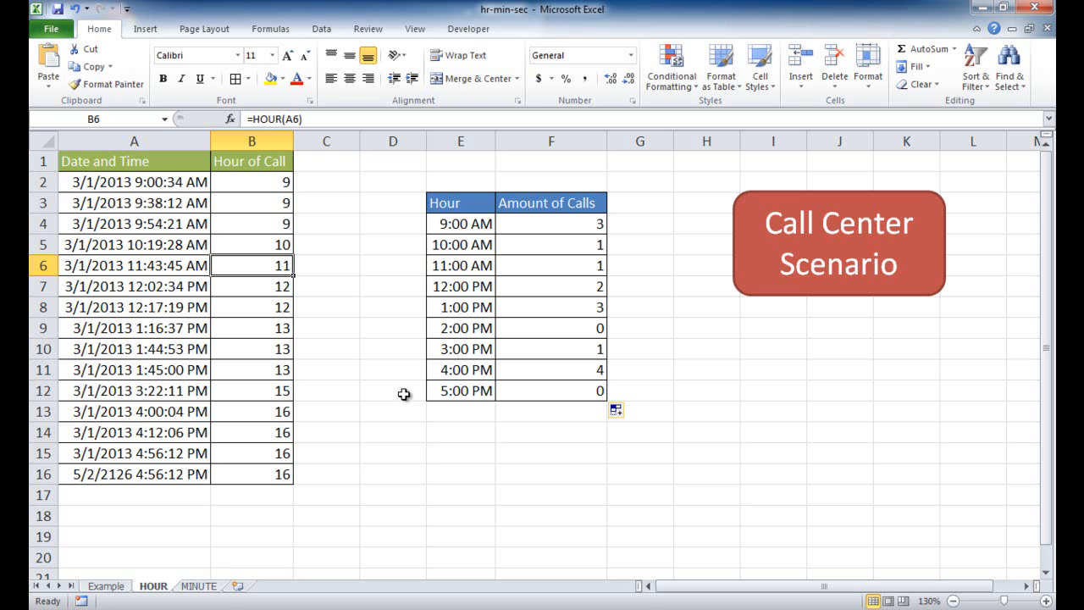
mouse_move(319, 478)
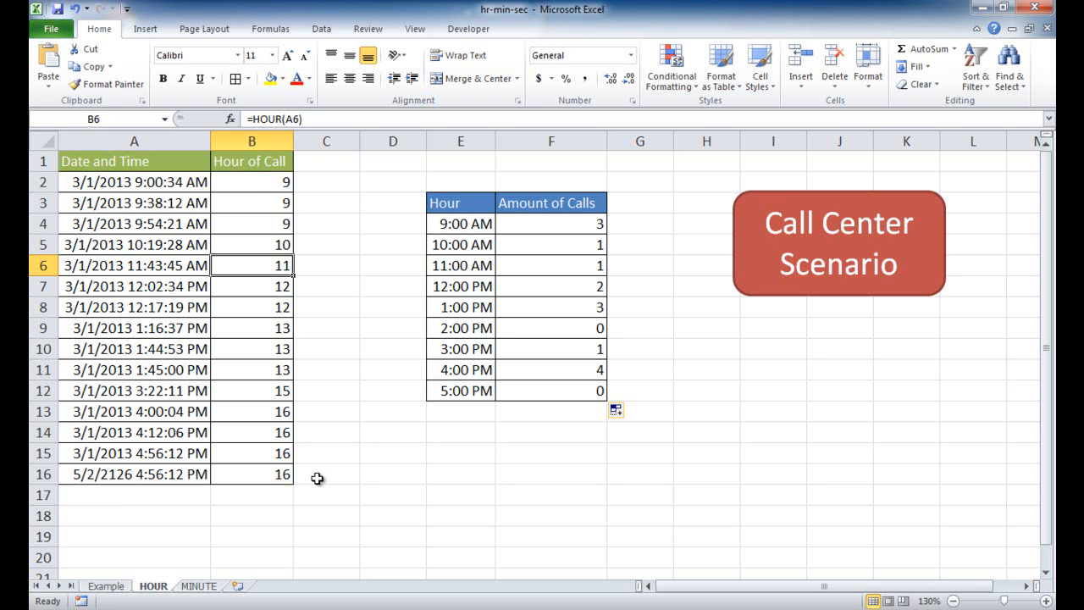
Switch to the MINUTE sheet listing students' quiz start and end times.
left_click(198, 586)
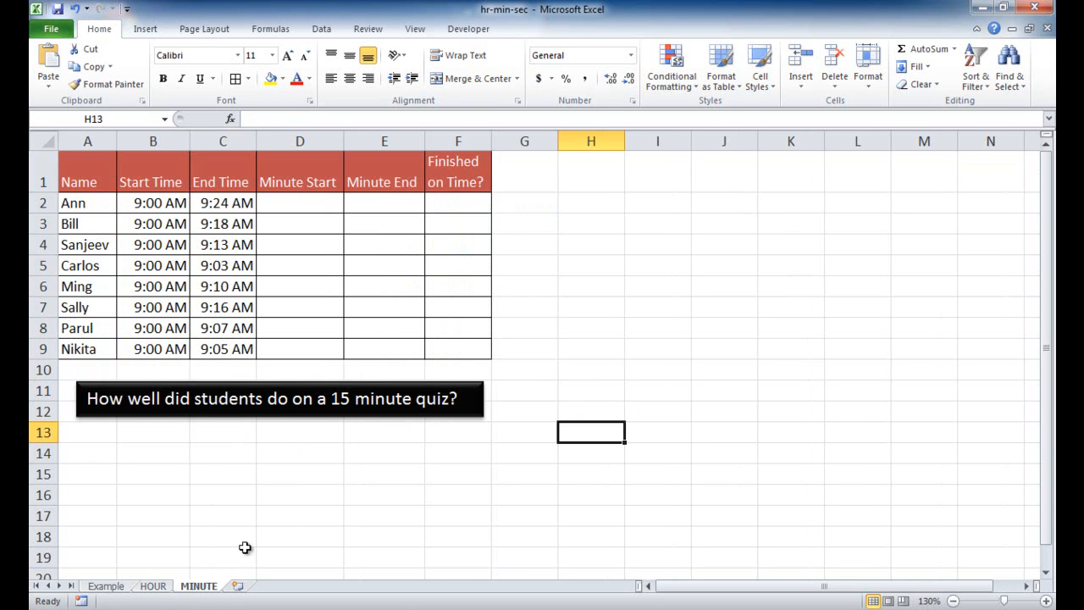
mouse_move(631, 433)
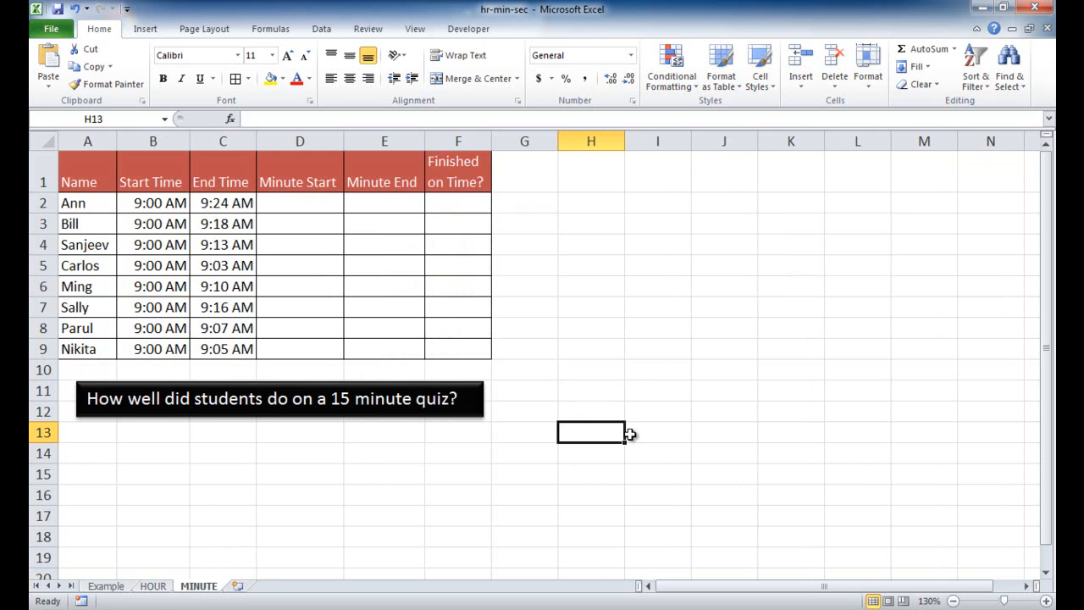
mouse_move(213, 203)
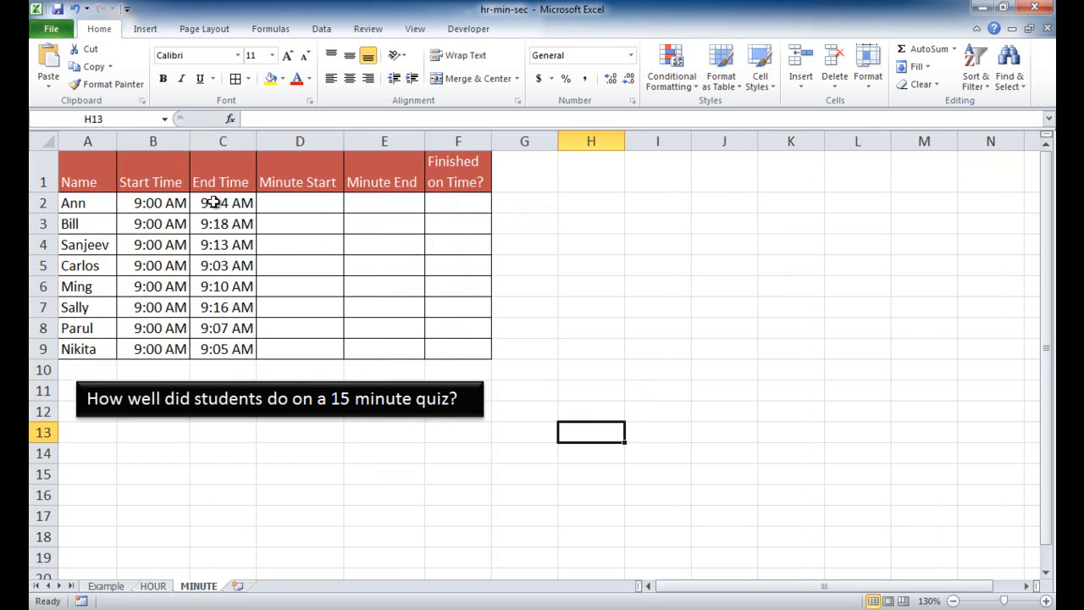
mouse_move(276, 256)
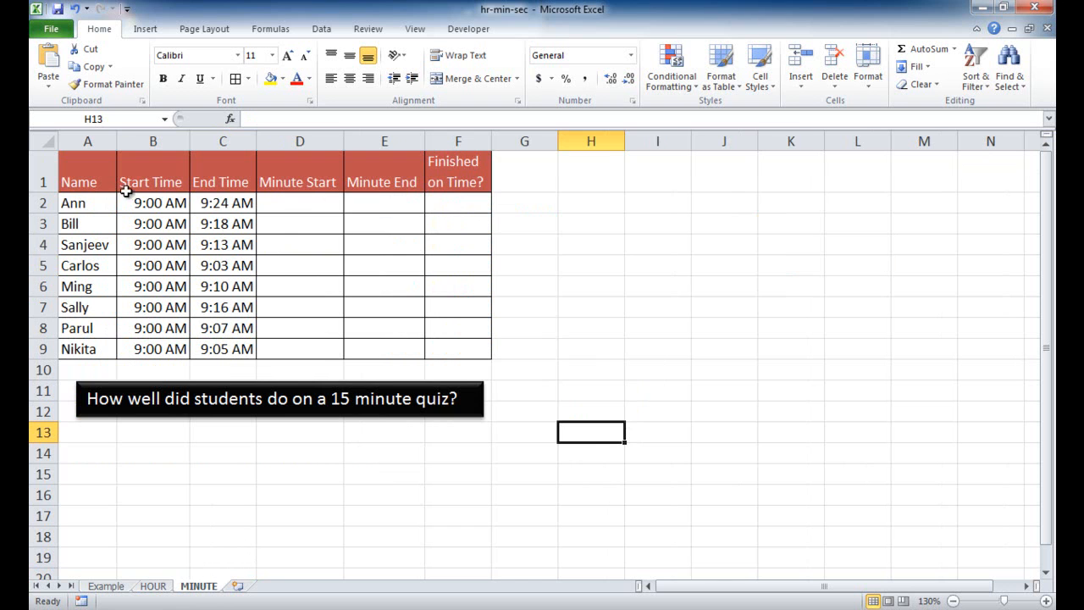
Enter =MINUTE(B2) in Ann's Minute Start cell D2 and fill it down to D9.
left_click(300, 203)
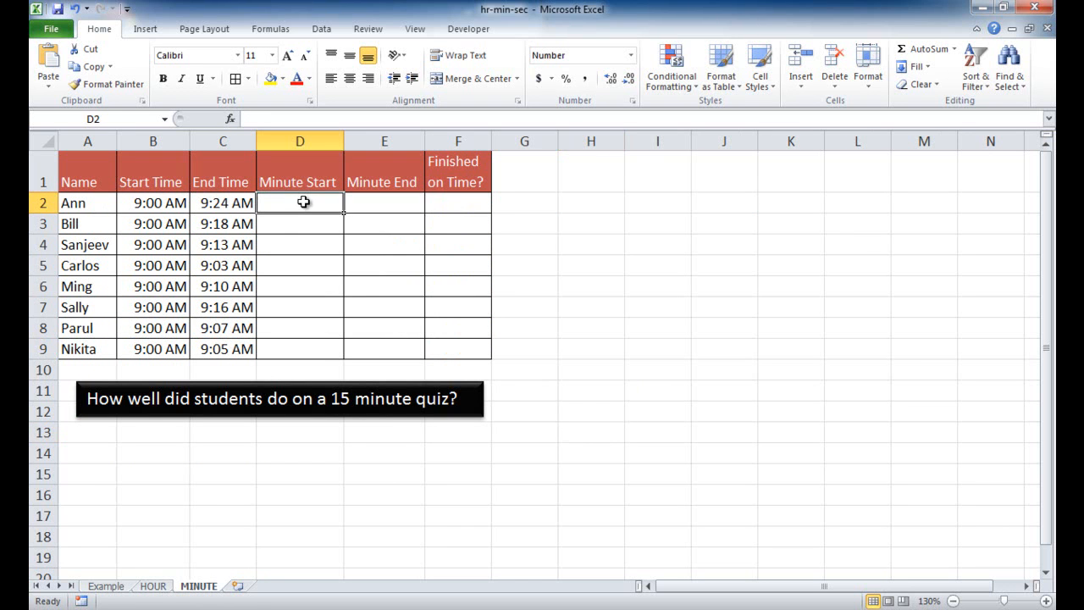
type("=min")
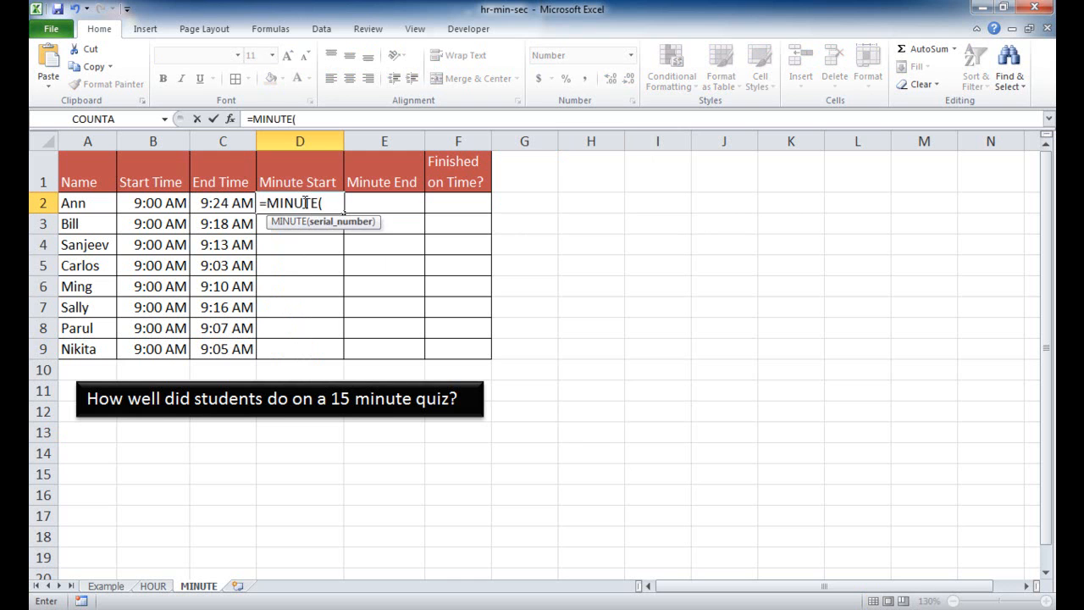
left_click(153, 204)
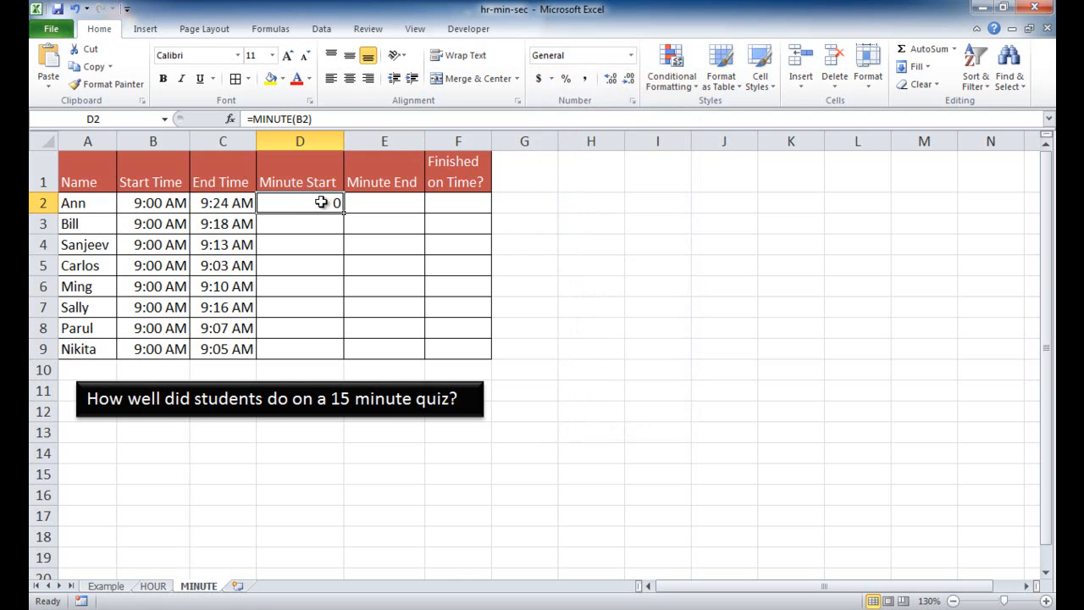
mouse_move(342, 213)
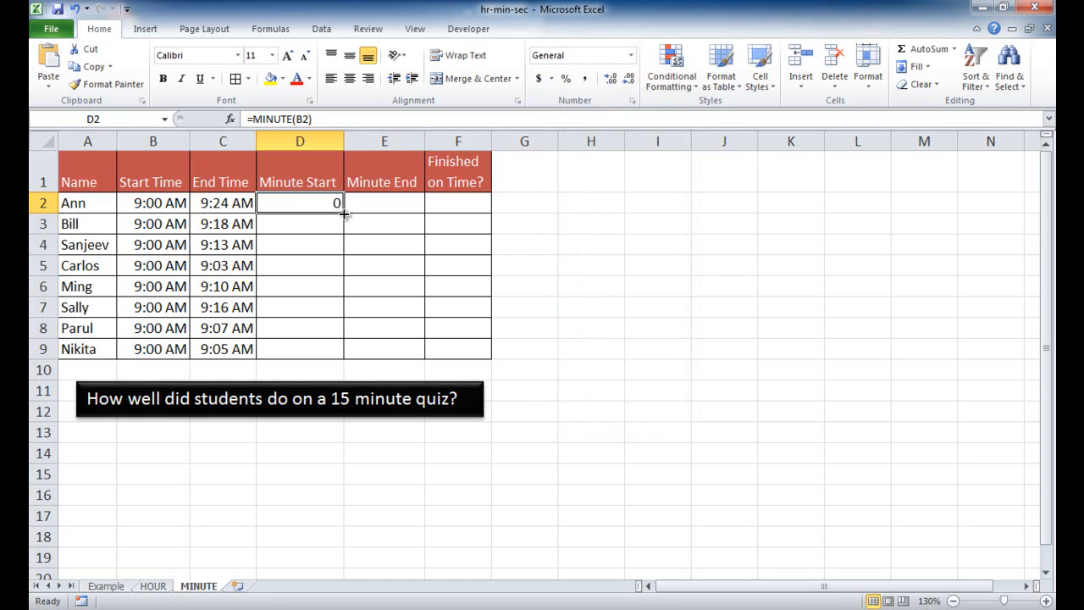
left_click_drag(344, 212, 344, 349)
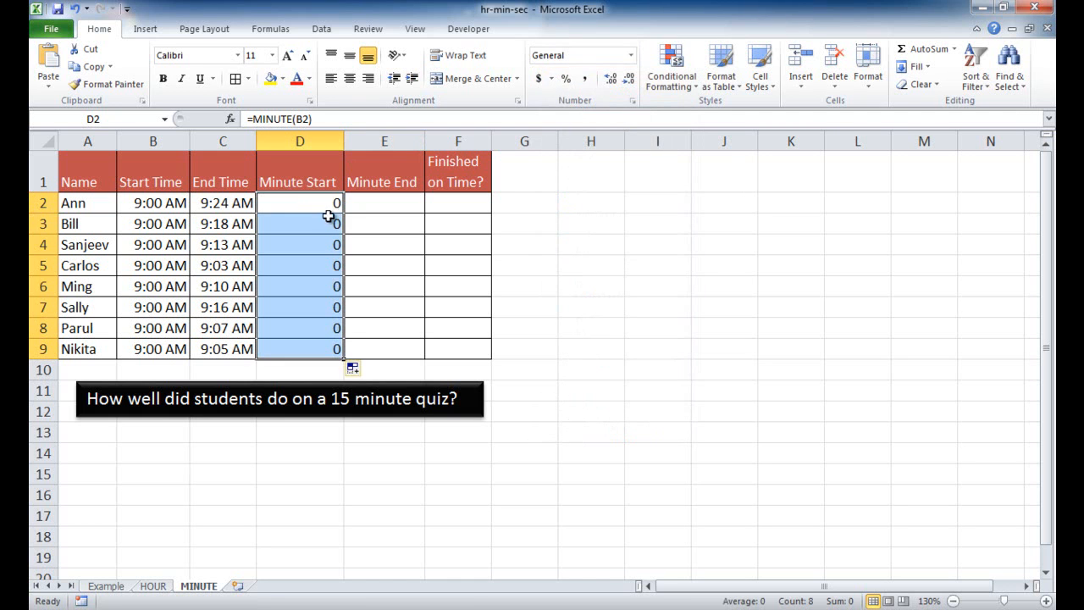
mouse_move(149, 206)
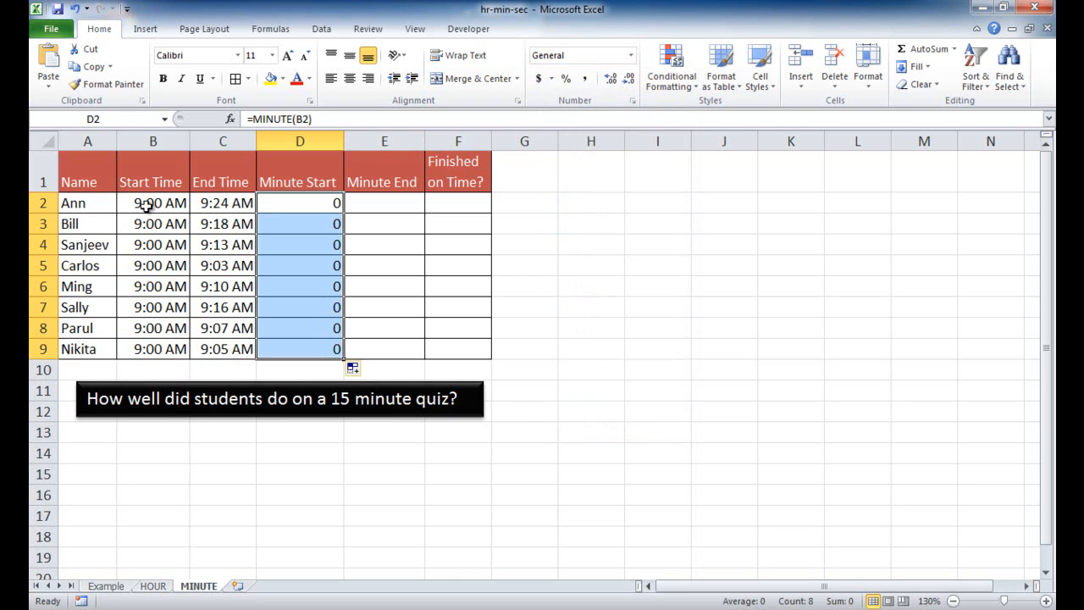
mouse_move(227, 308)
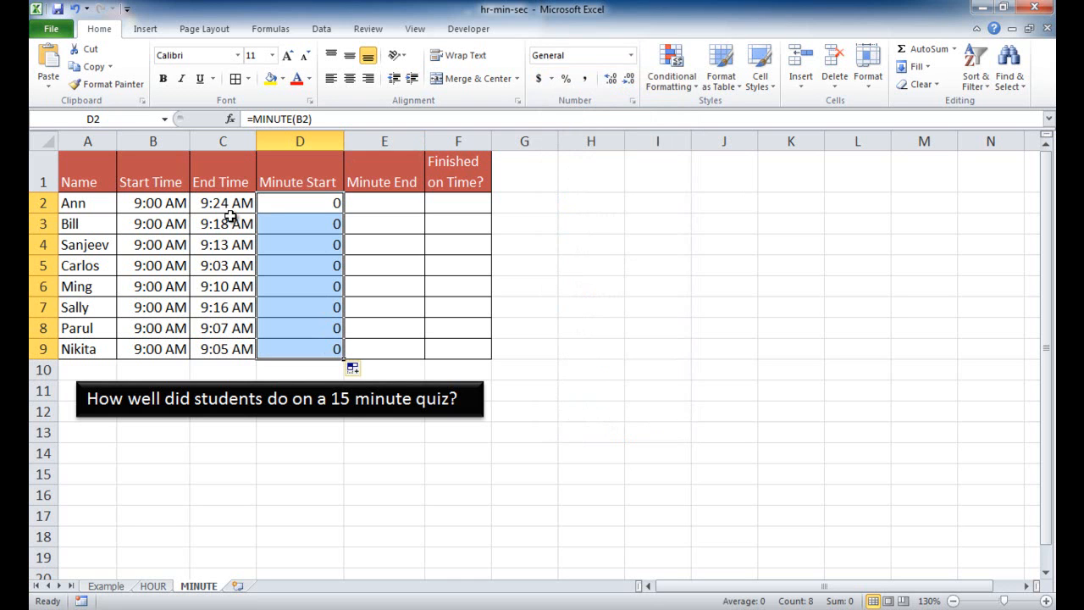
left_click(383, 203)
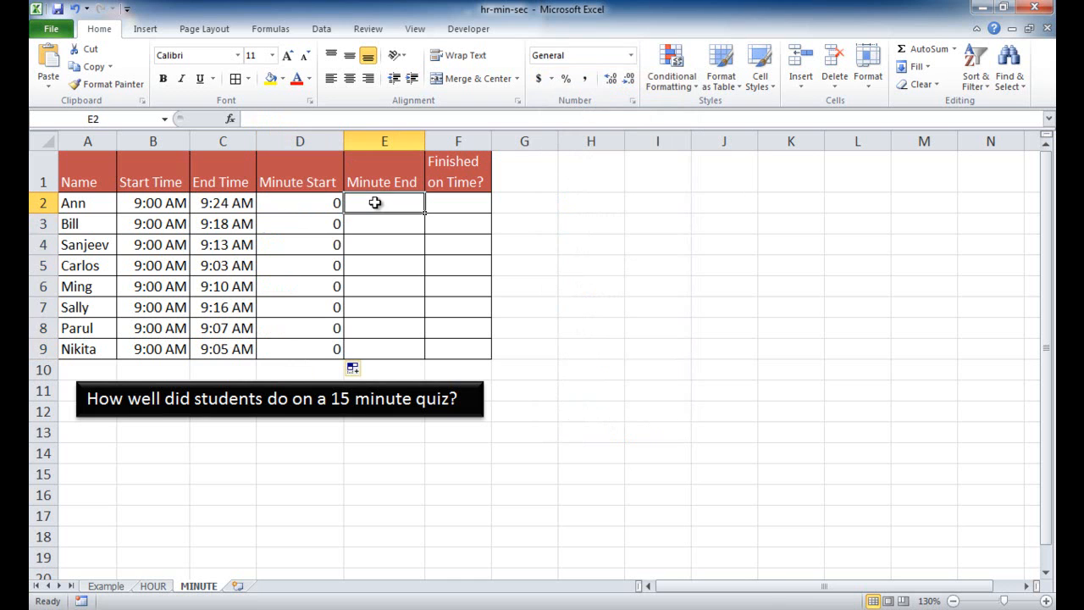
mouse_move(227, 203)
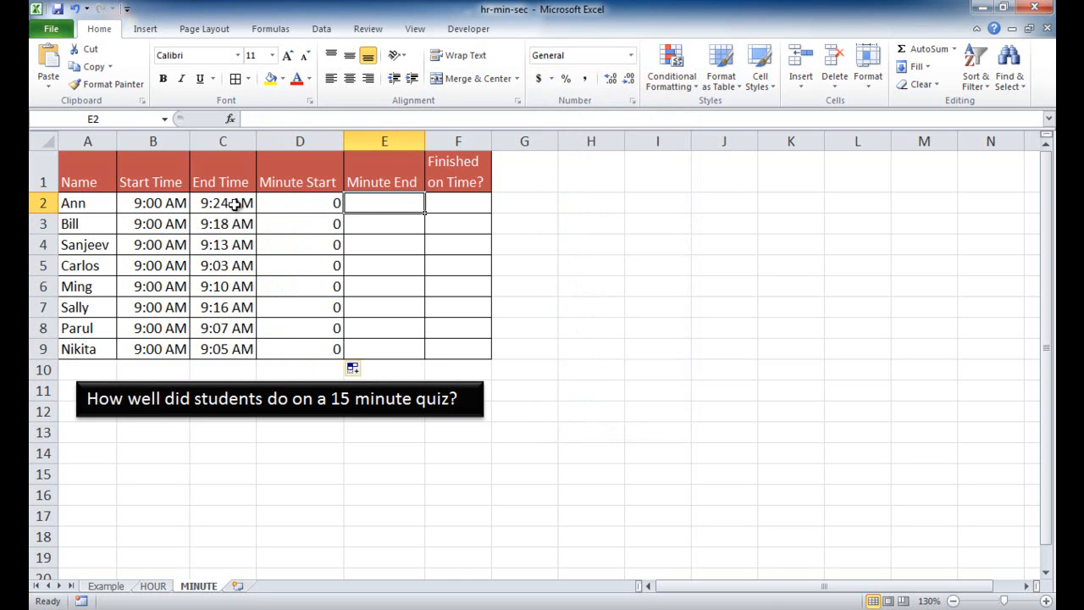
Enter =MINUTE(C2) in E2 and fill the end minutes down to E9.
type("=m")
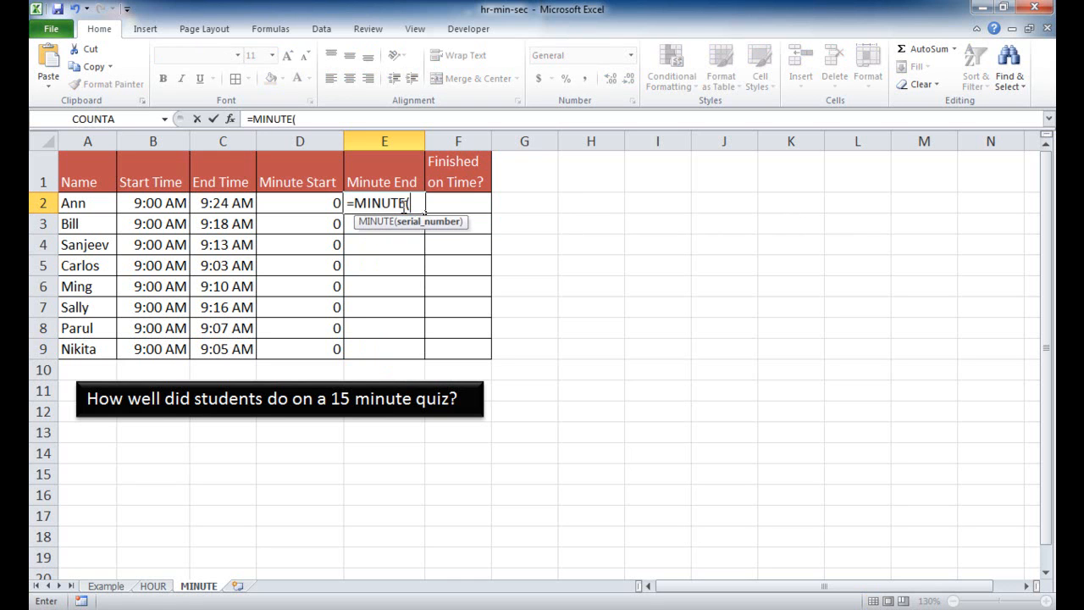
left_click(221, 203)
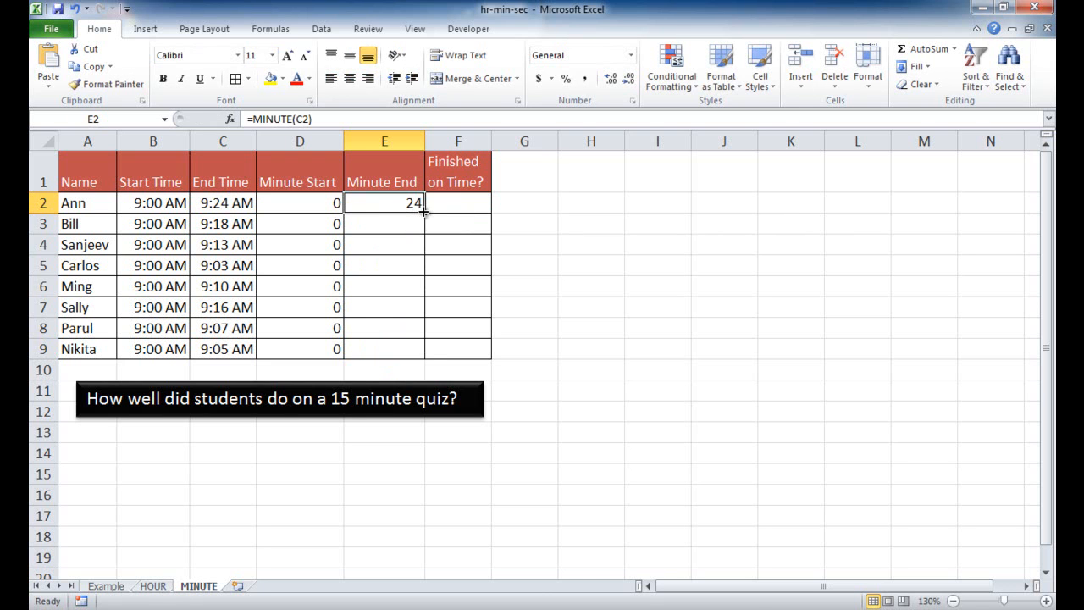
left_click_drag(424, 210, 424, 349)
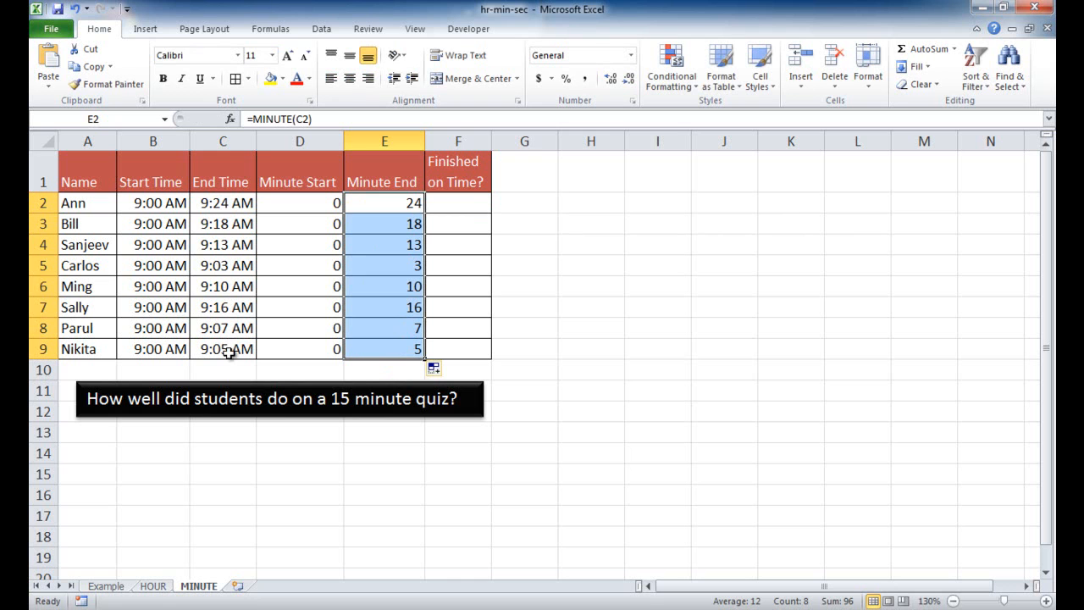
Enter =IF(E2<=15,"Y","N") in Ann's Finished on Time? cell F2.
left_click(458, 204)
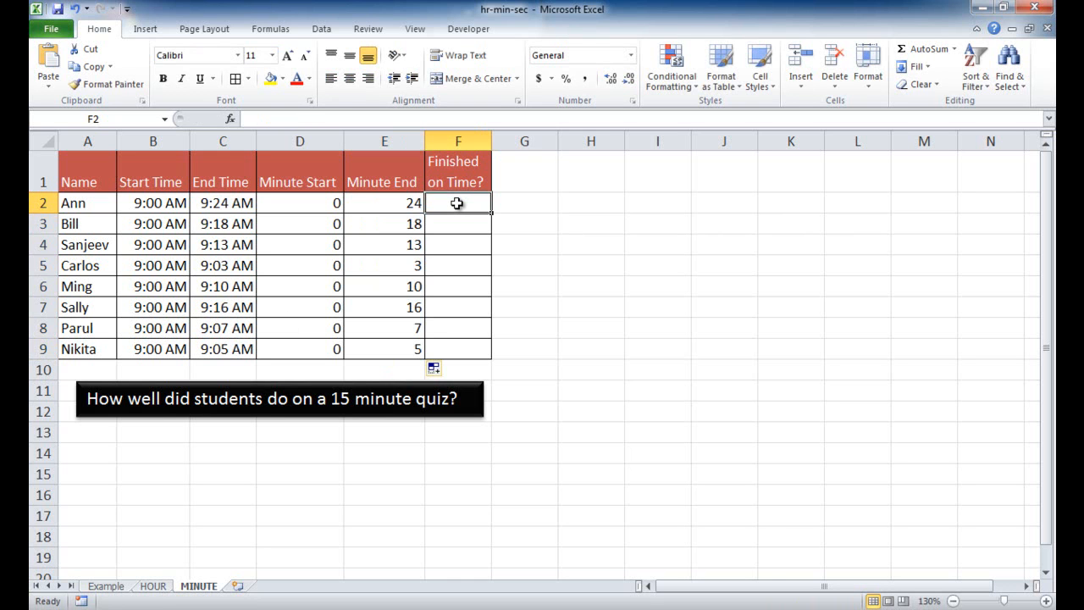
type("=IF(")
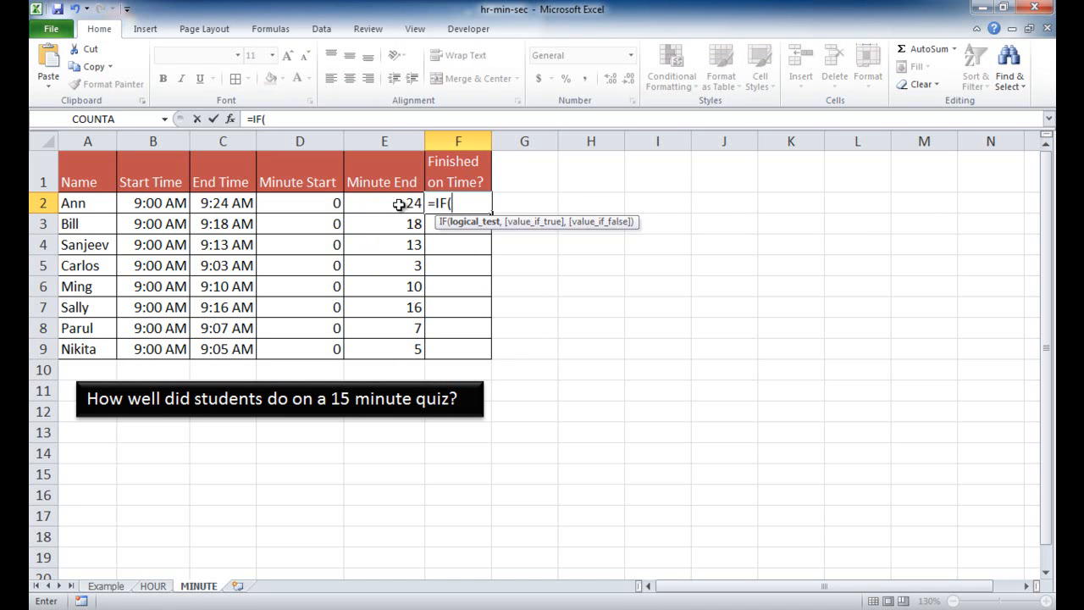
left_click(383, 204)
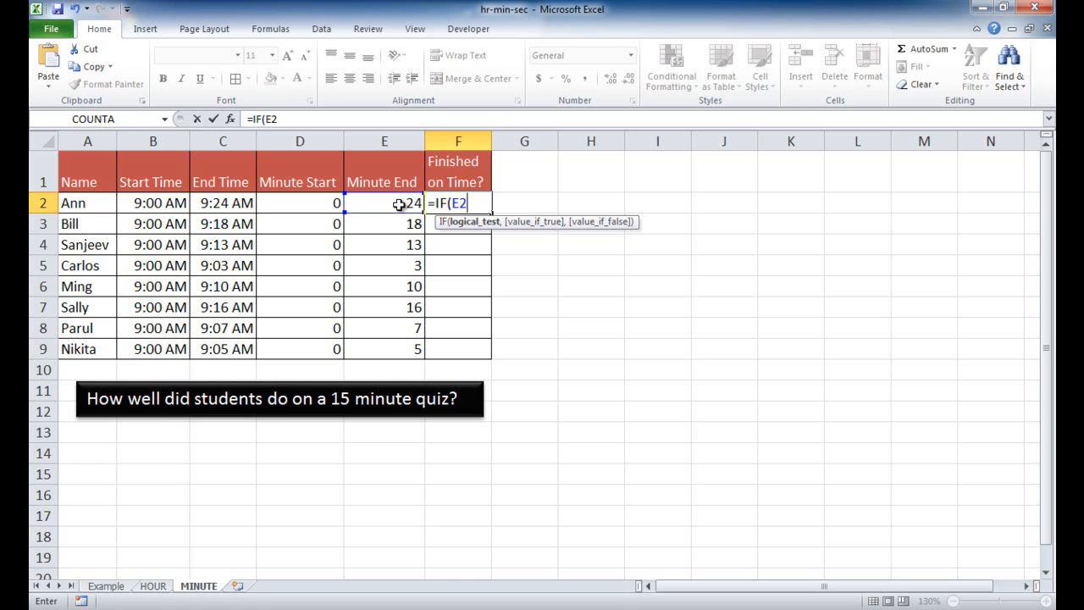
type("<")
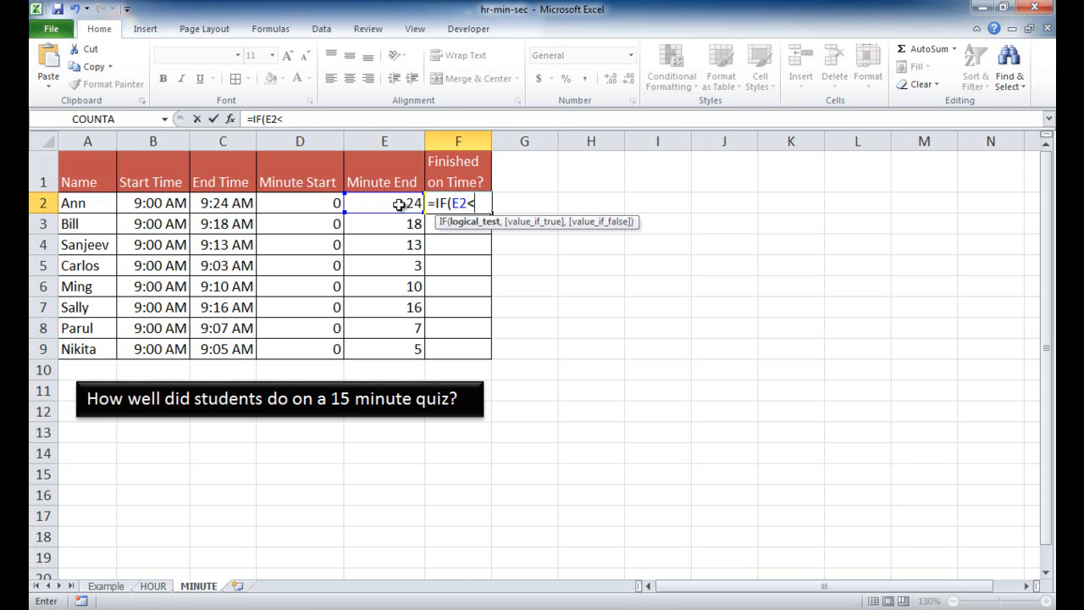
type("=")
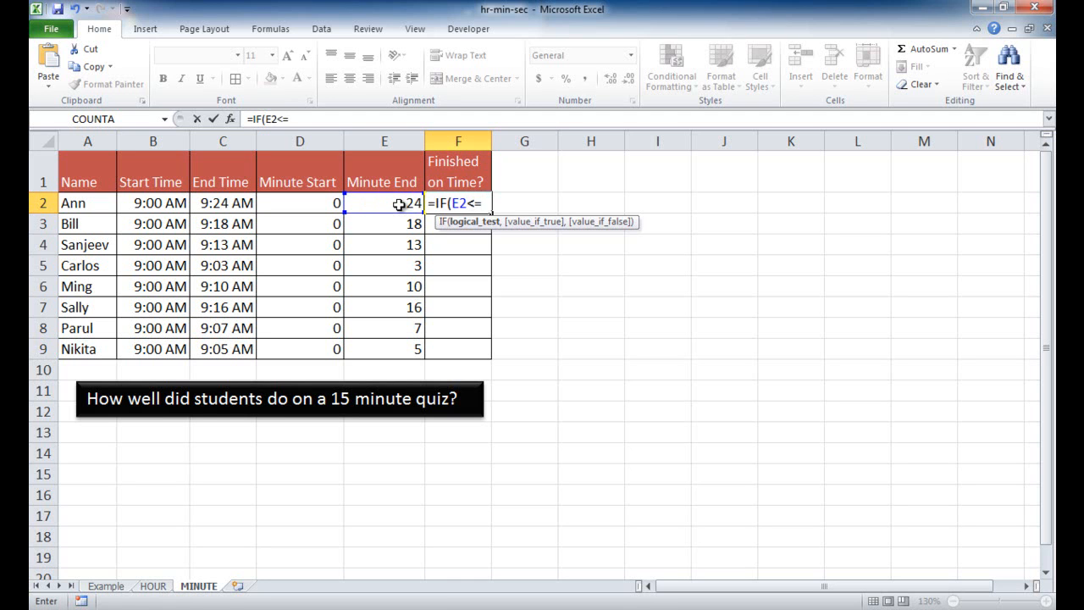
type("15")
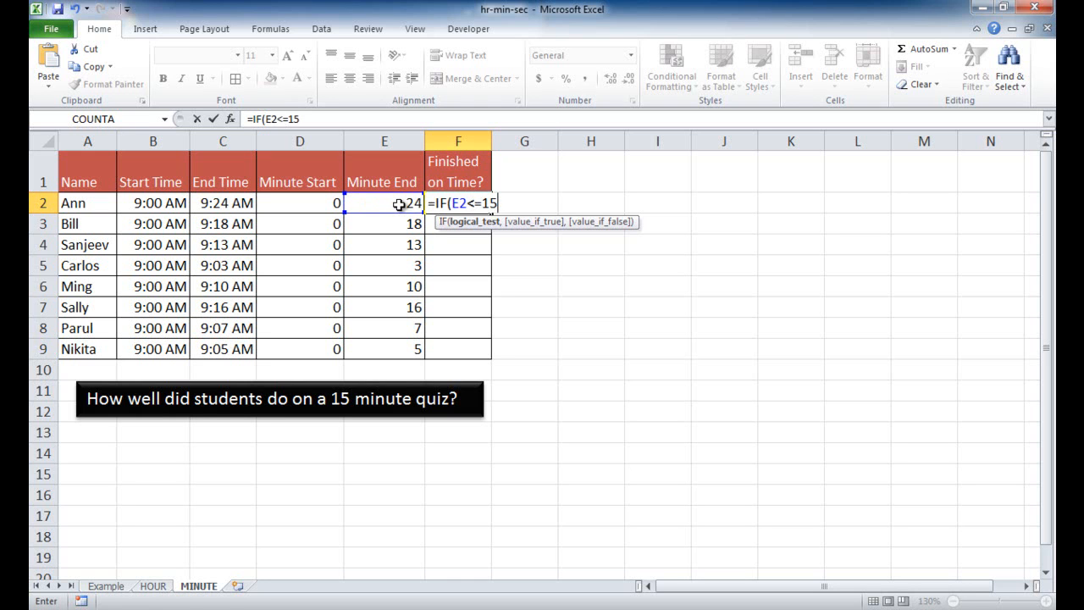
type(",")
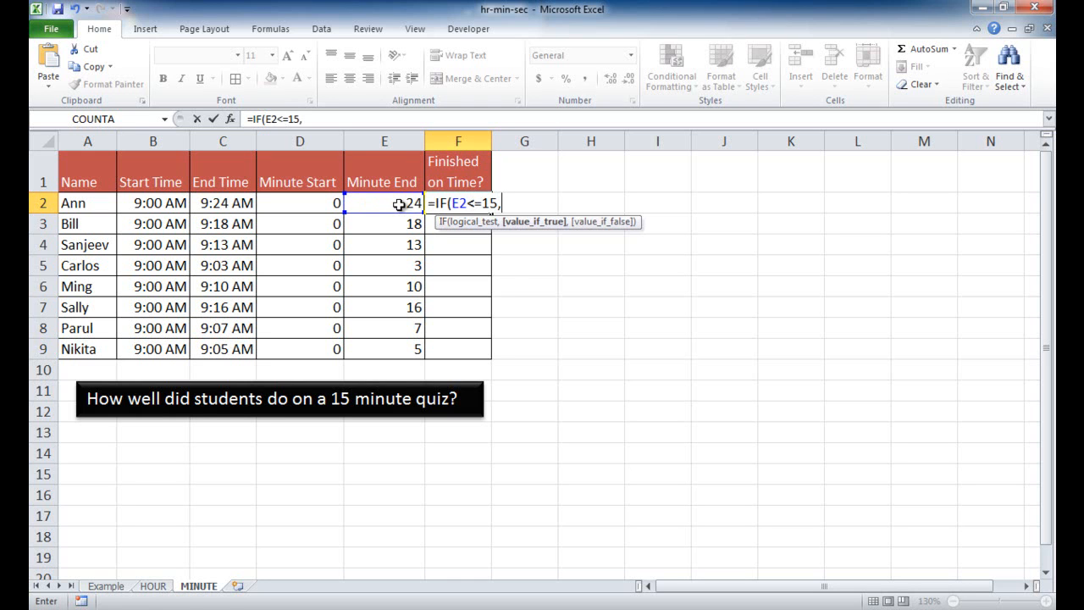
type("\"")
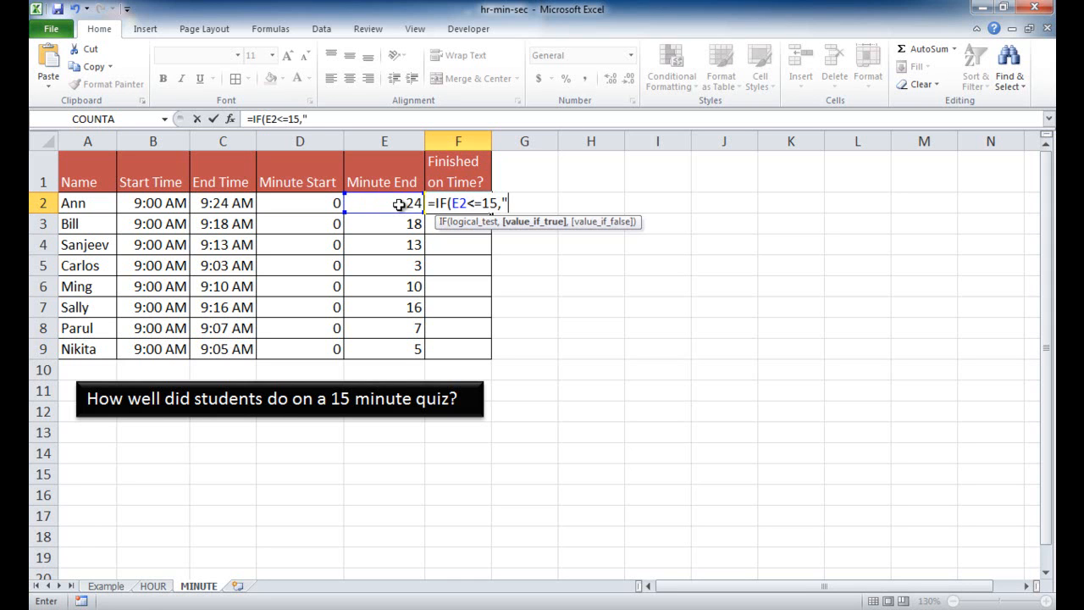
type("Y\"")
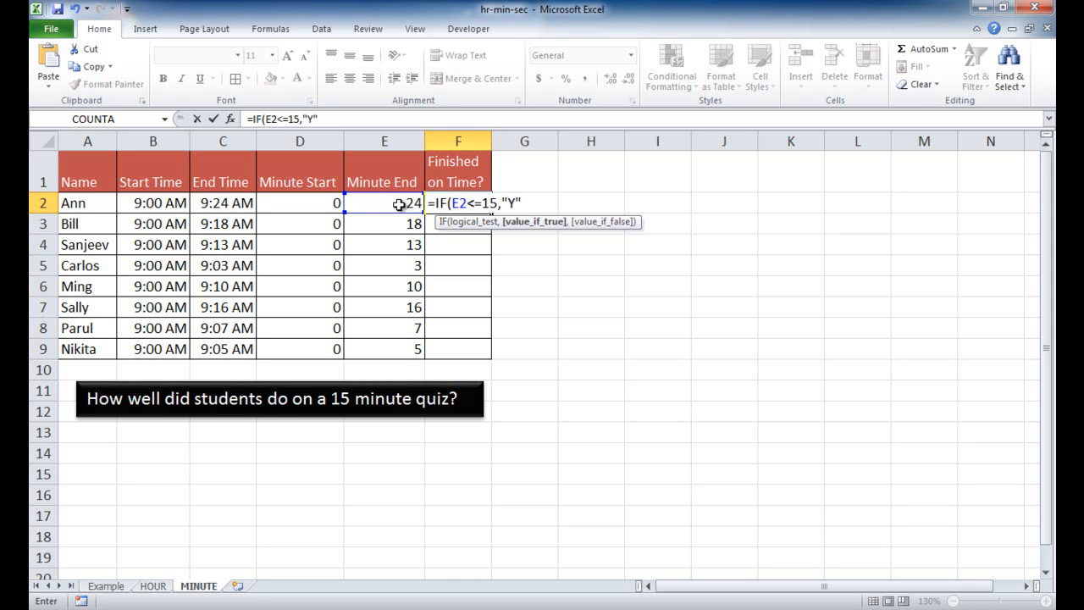
type(",")
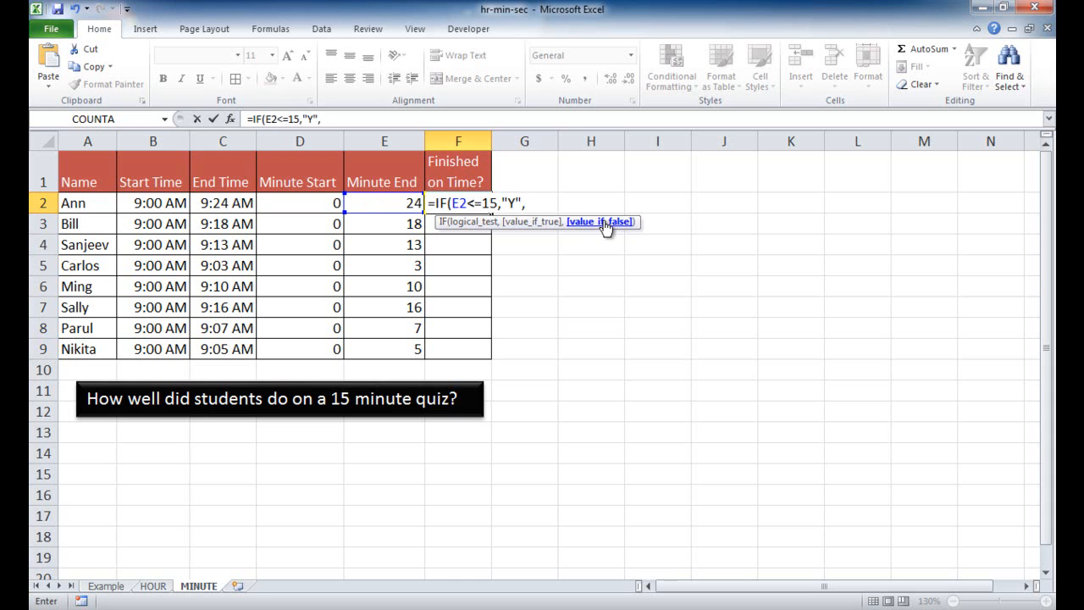
type("\"N")
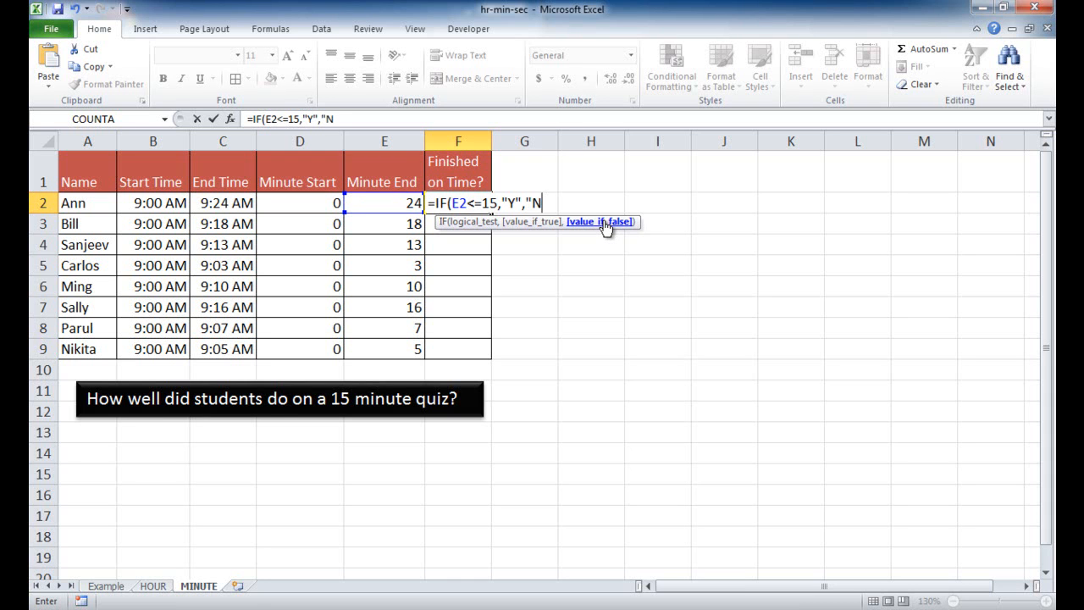
type("\")")
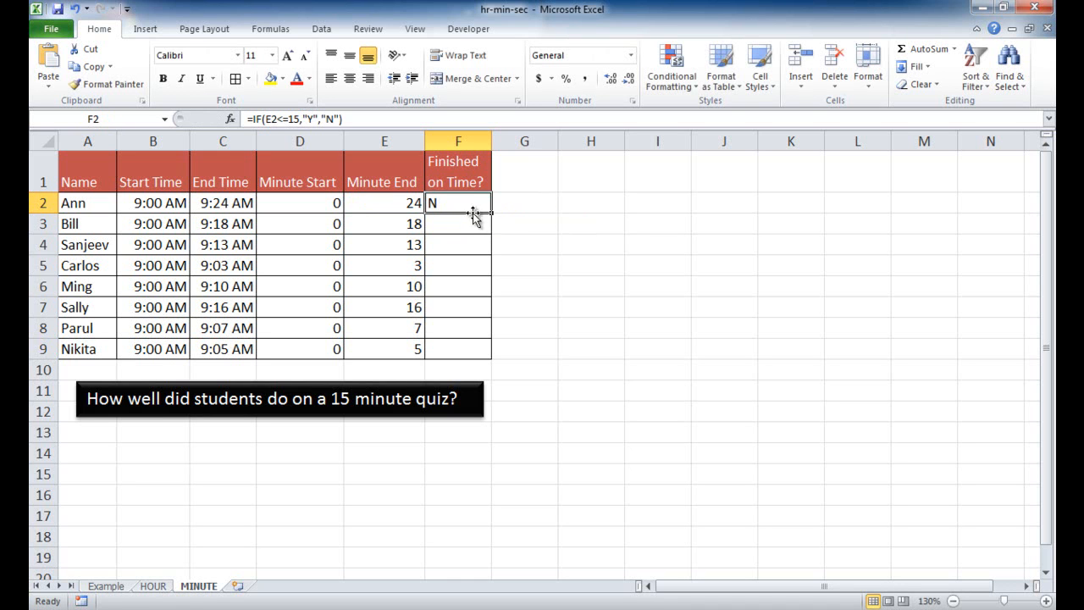
mouse_move(403, 204)
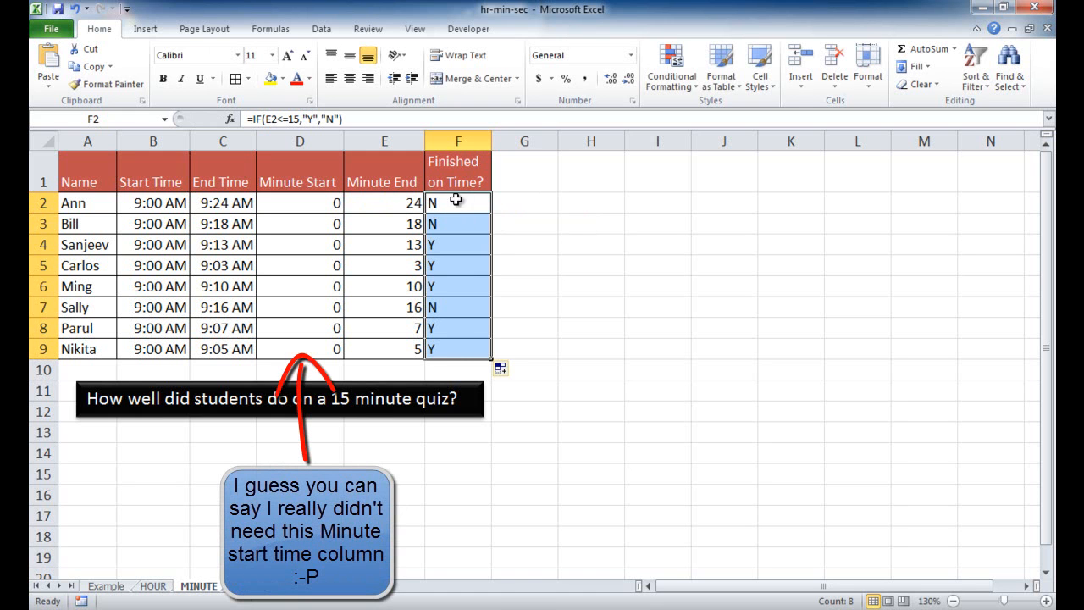
mouse_move(410, 224)
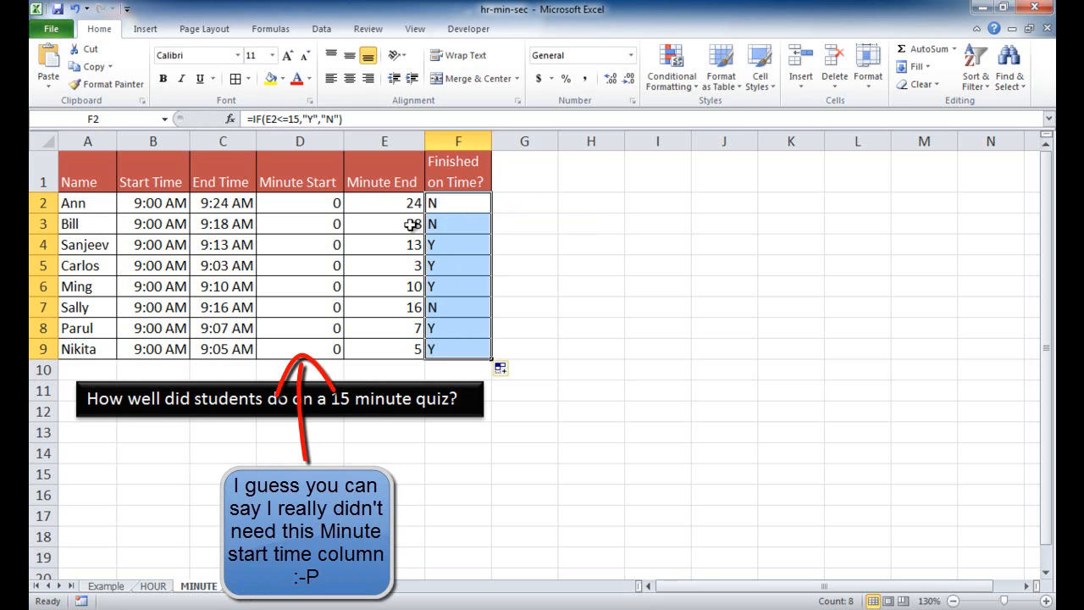
Inspect Sanjeev's minute-end formula and check Sally's updated Y result after her 9:15 end time.
left_click(383, 224)
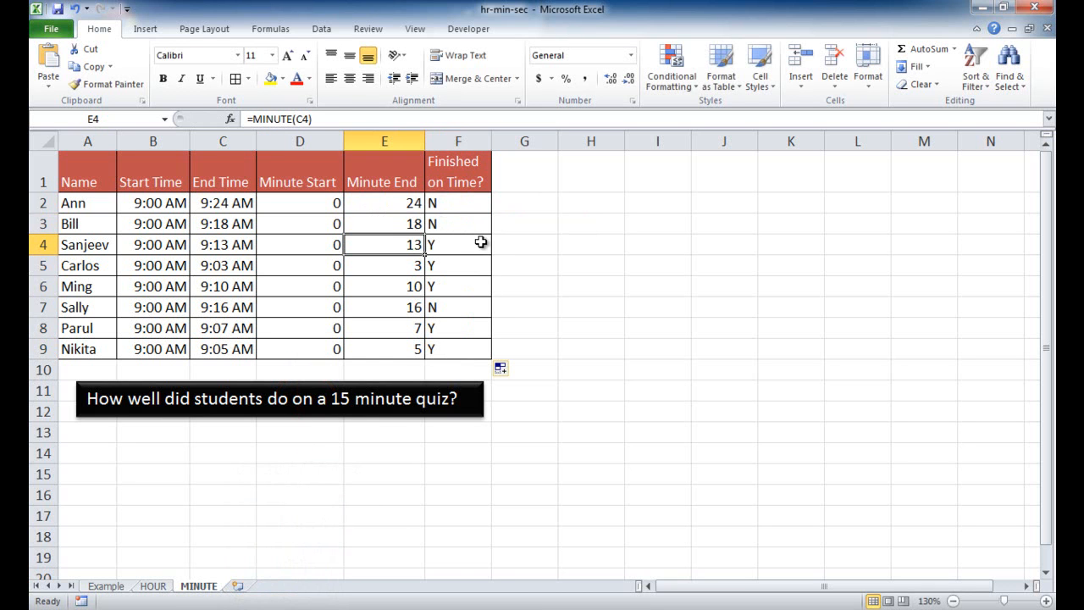
mouse_move(413, 349)
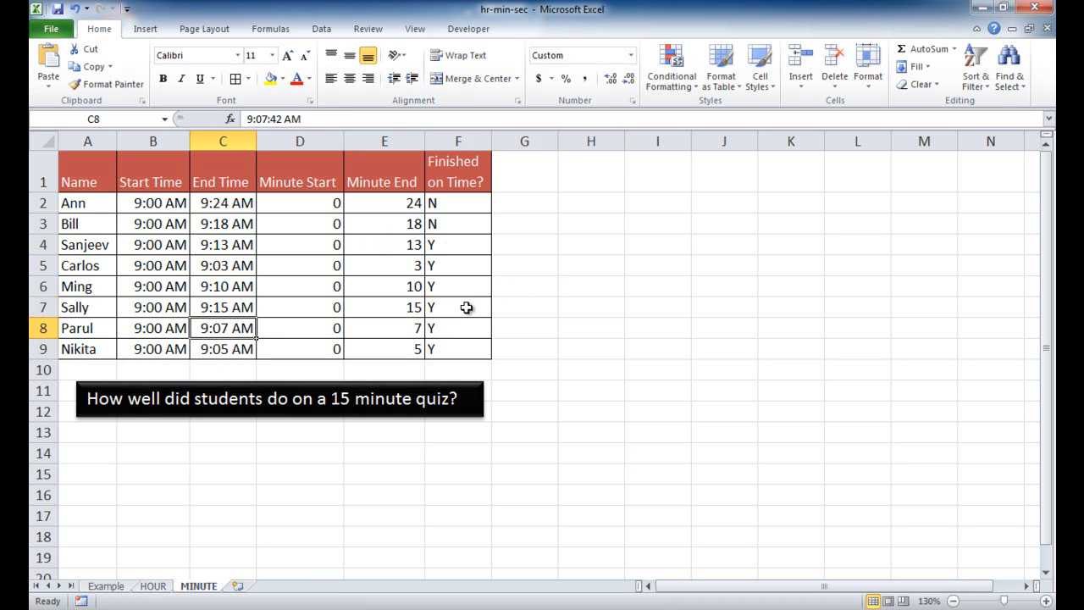
left_click(458, 307)
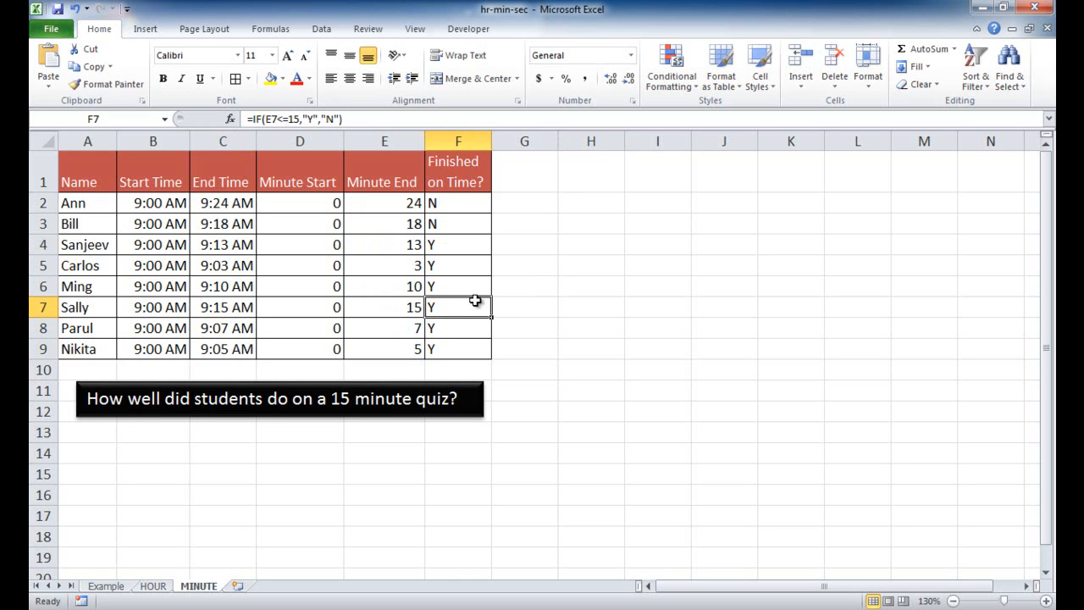
mouse_move(536, 311)
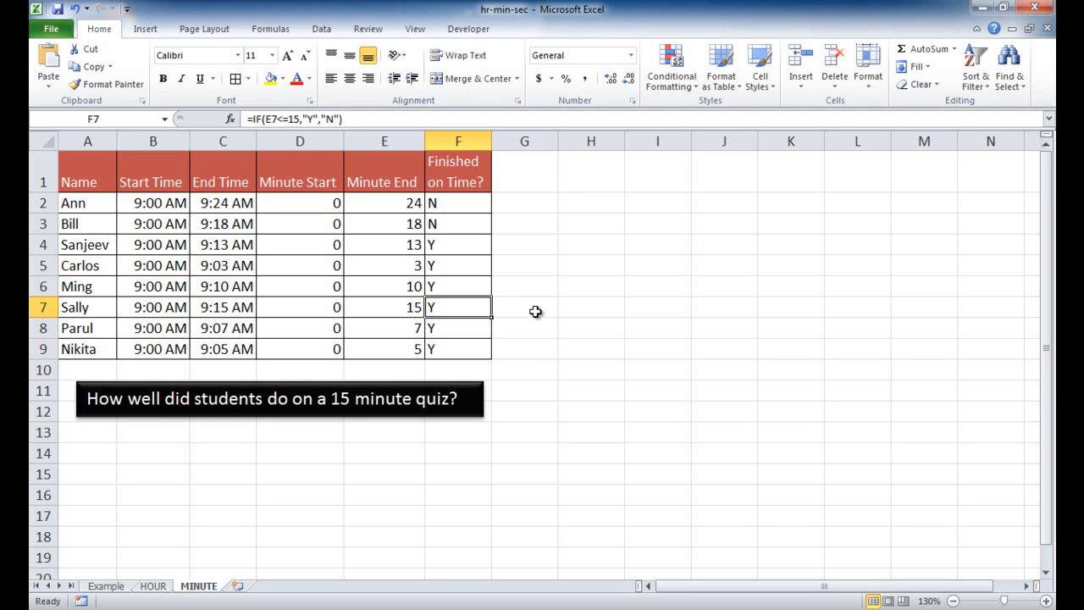
mouse_move(559, 298)
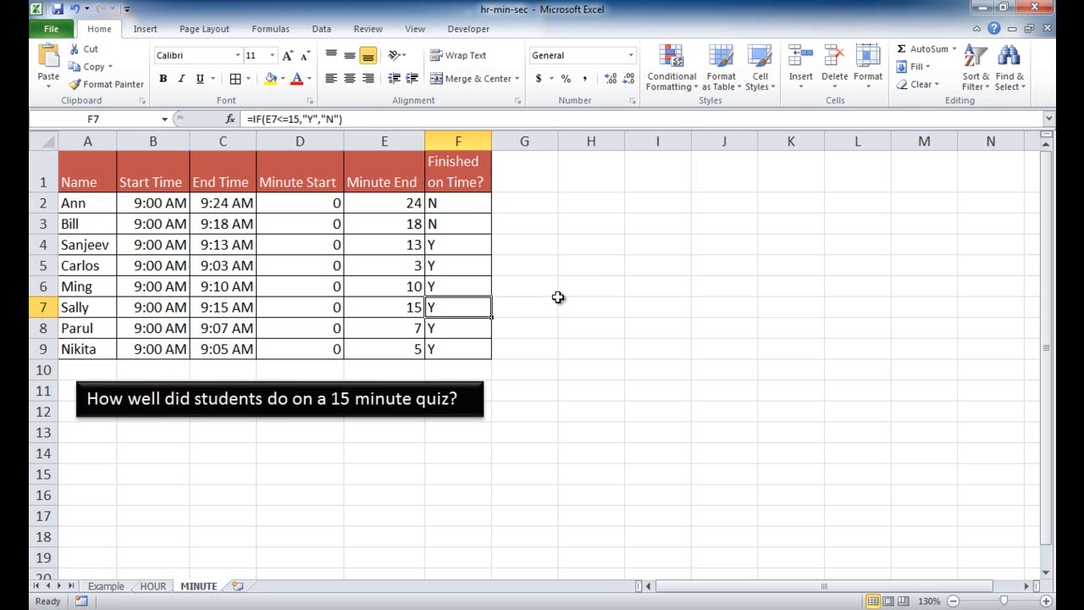
mouse_move(586, 275)
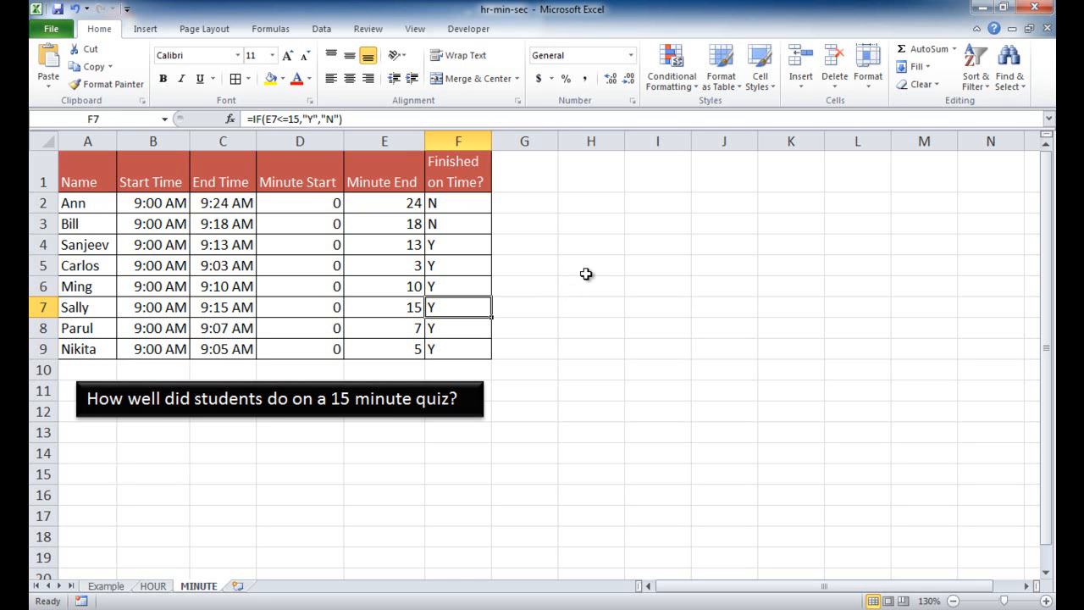
mouse_move(120, 183)
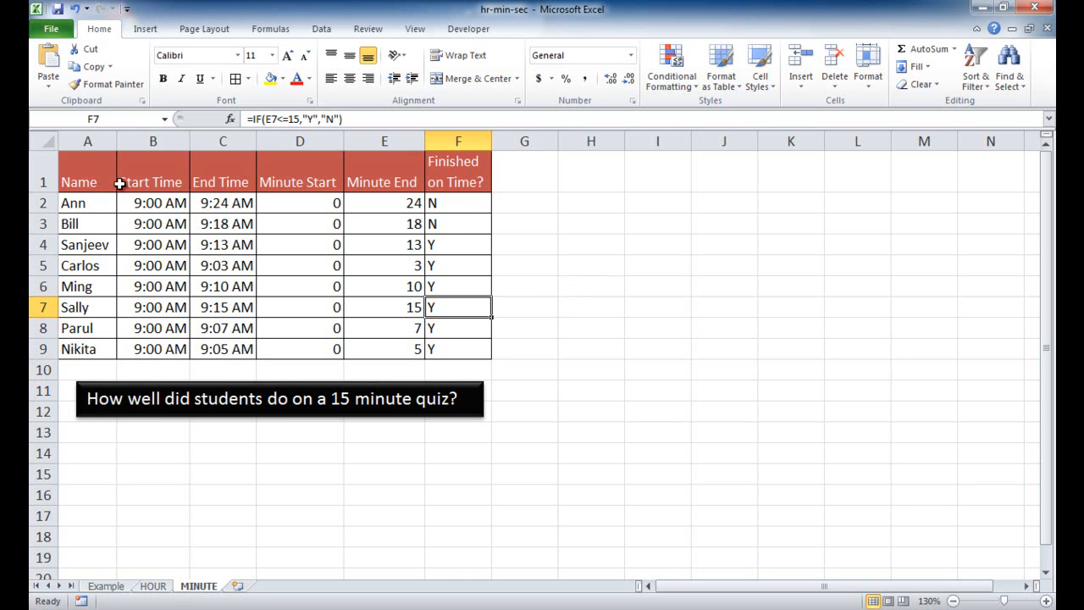
mouse_move(441, 193)
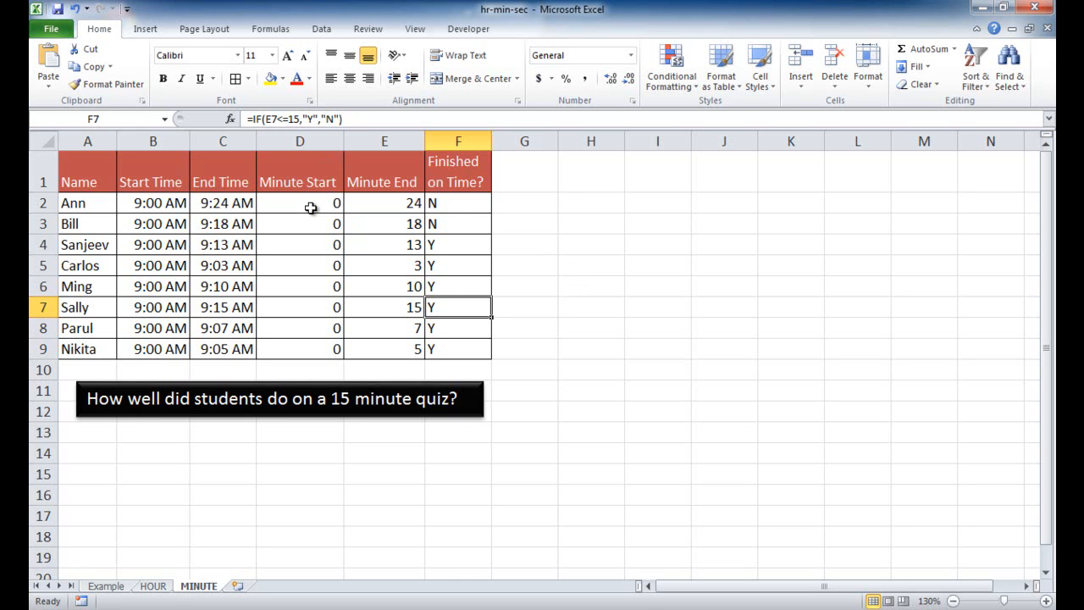
mouse_move(452, 424)
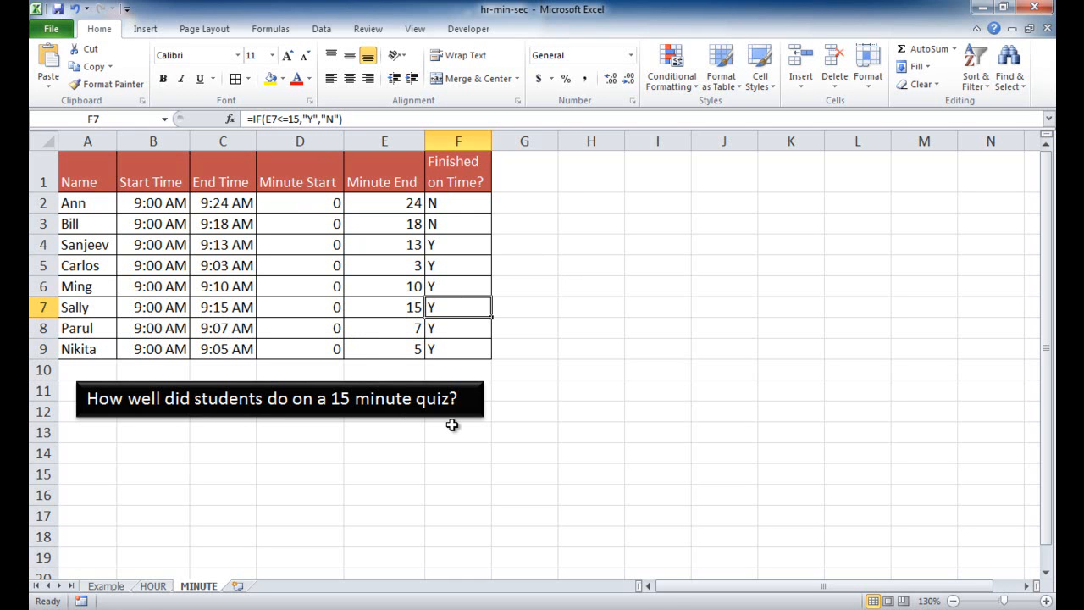
mouse_move(280, 553)
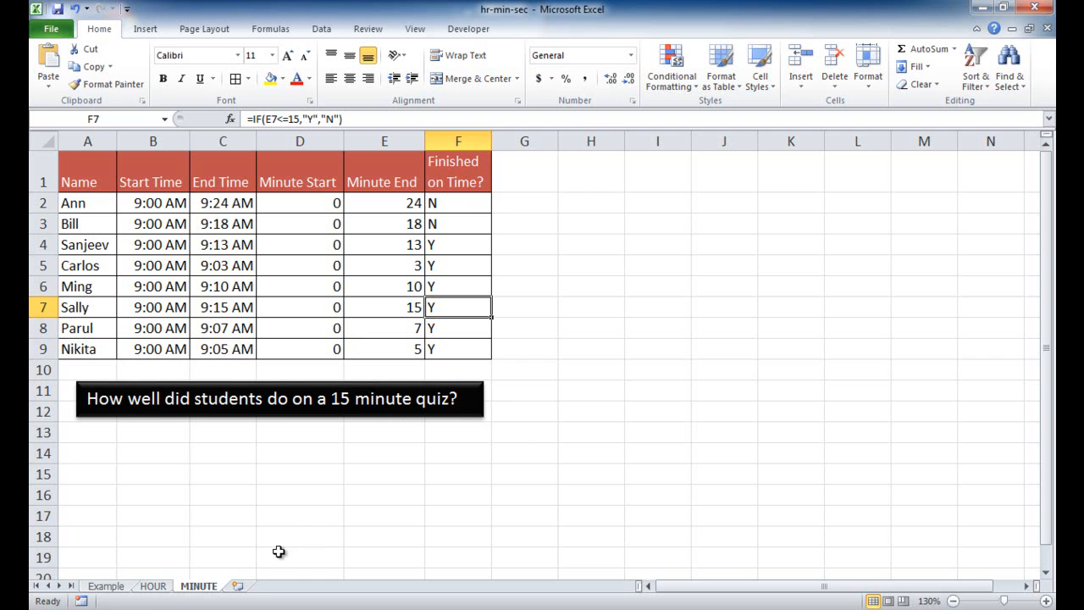
left_click(153, 586)
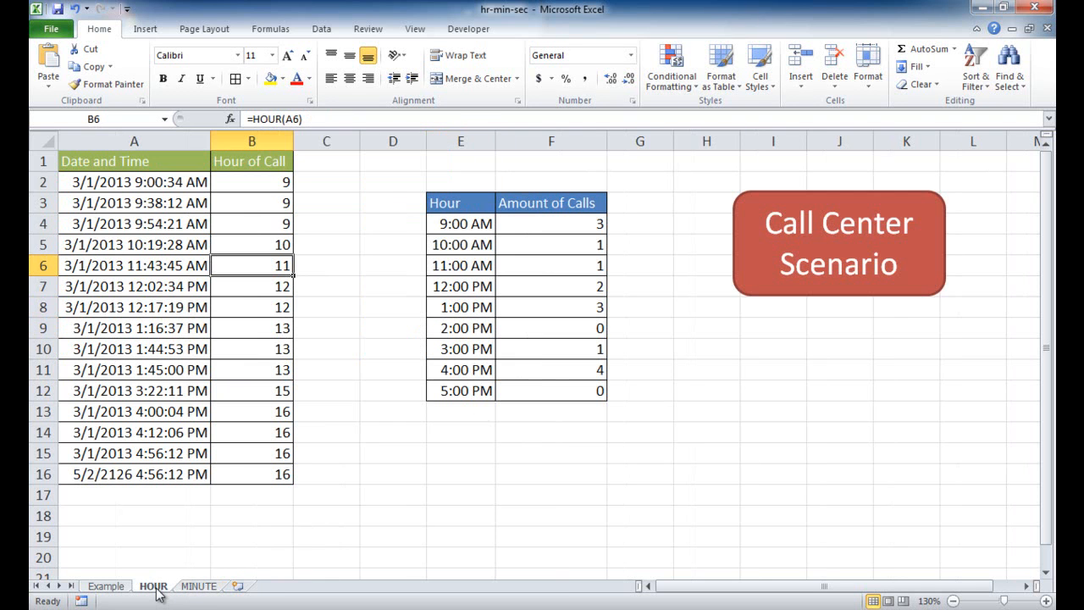
left_click(198, 586)
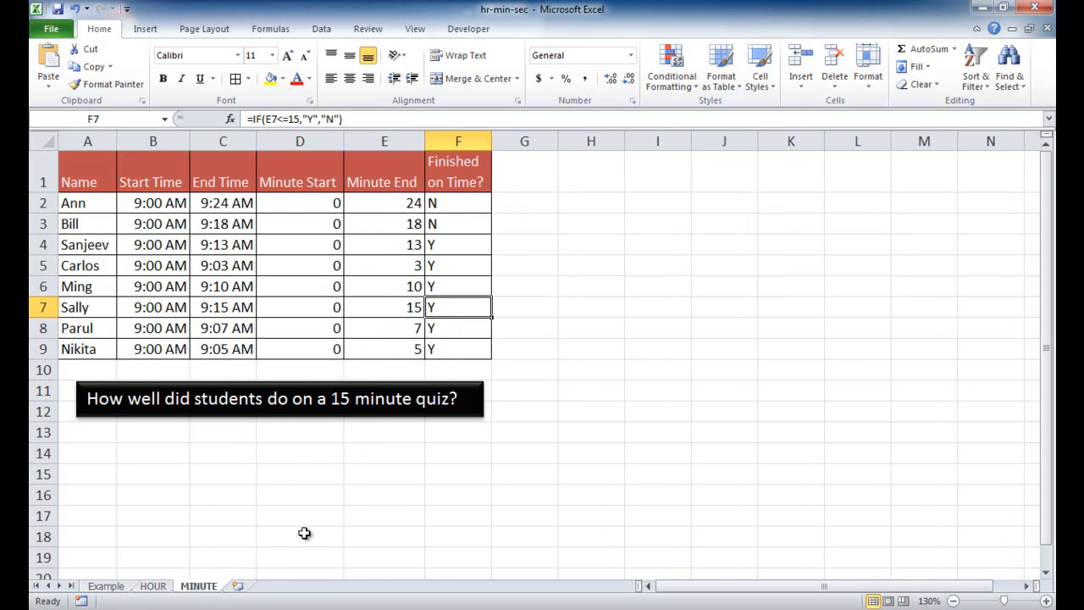